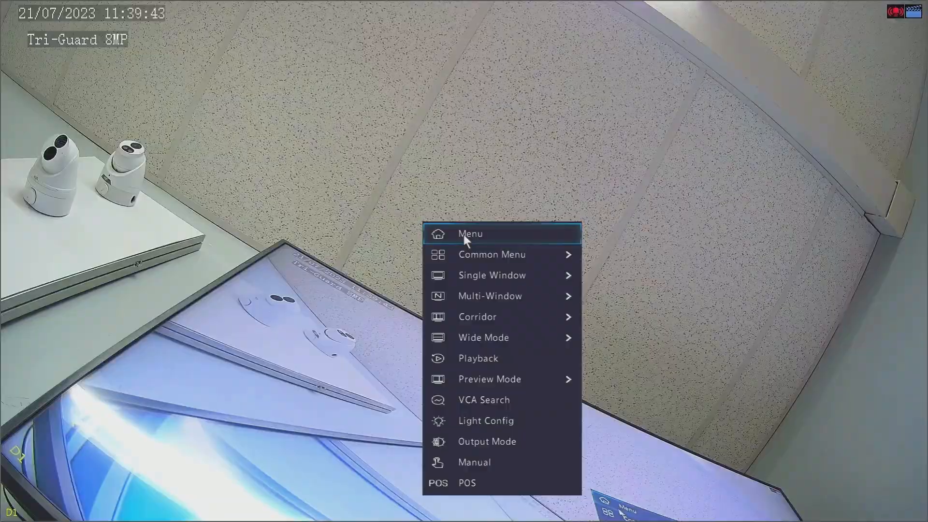
Step: Leave live view via the main menu and show camera D1's Encoding settings
click(470, 233)
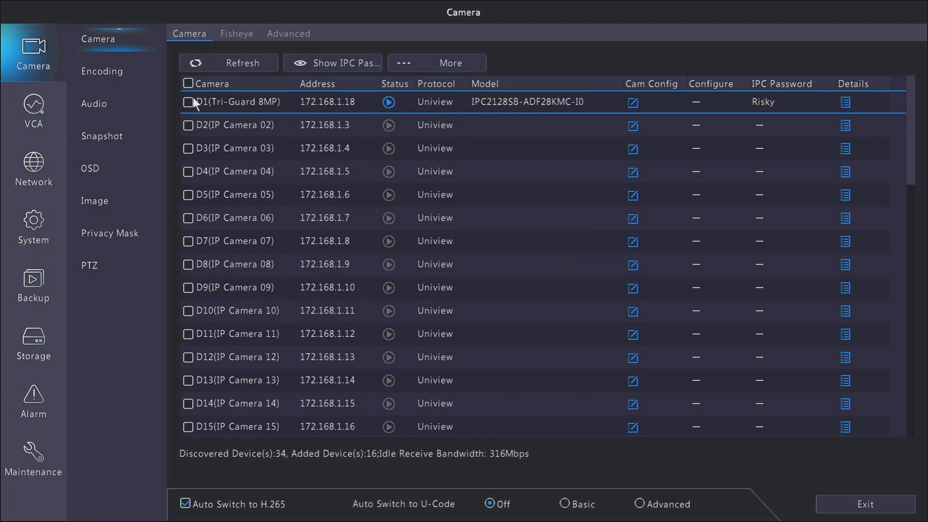
mouse_move(190, 102)
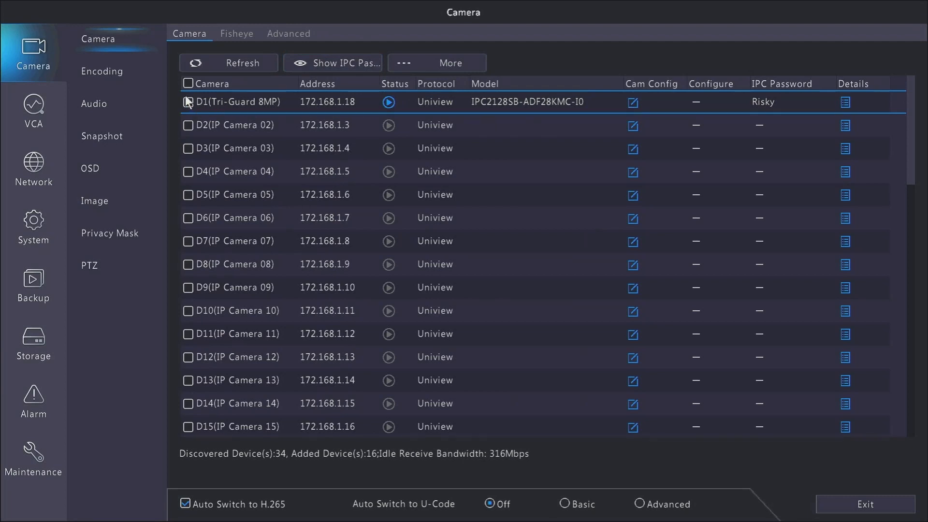
click(101, 71)
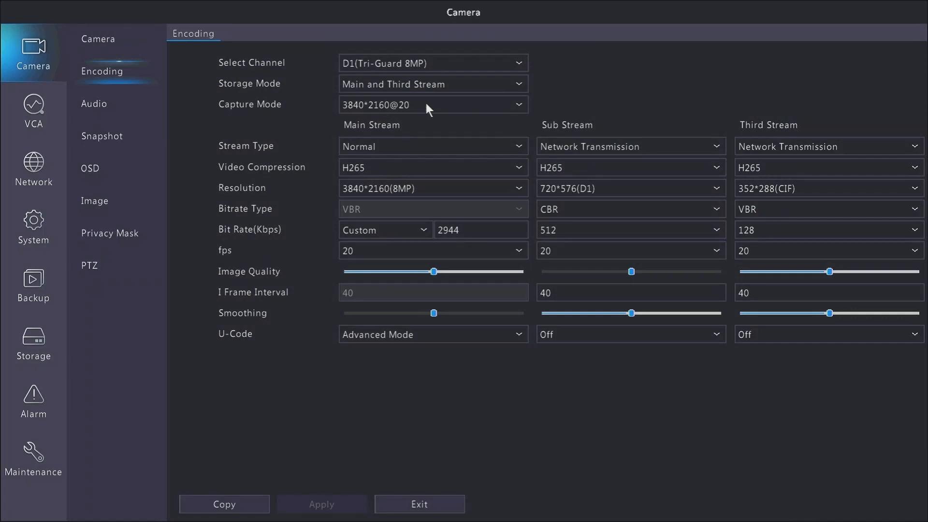
click(431, 104)
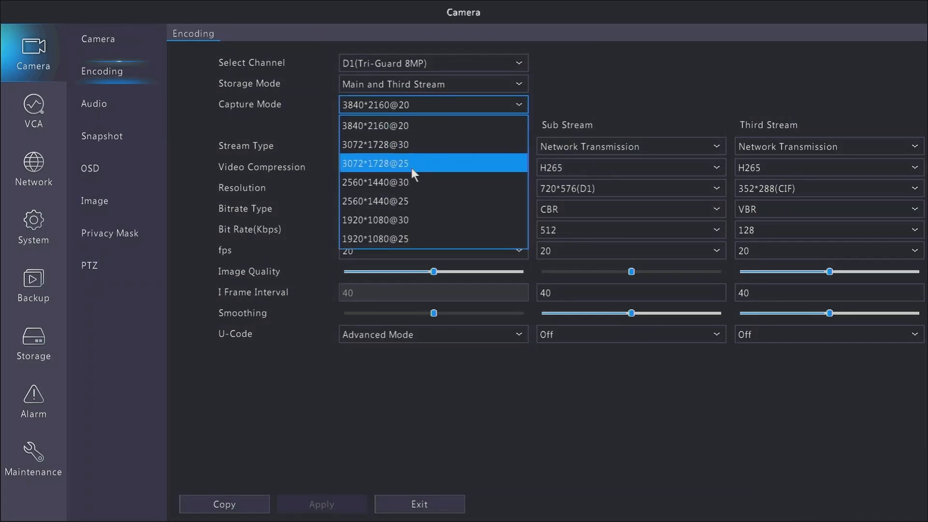
mouse_move(408, 126)
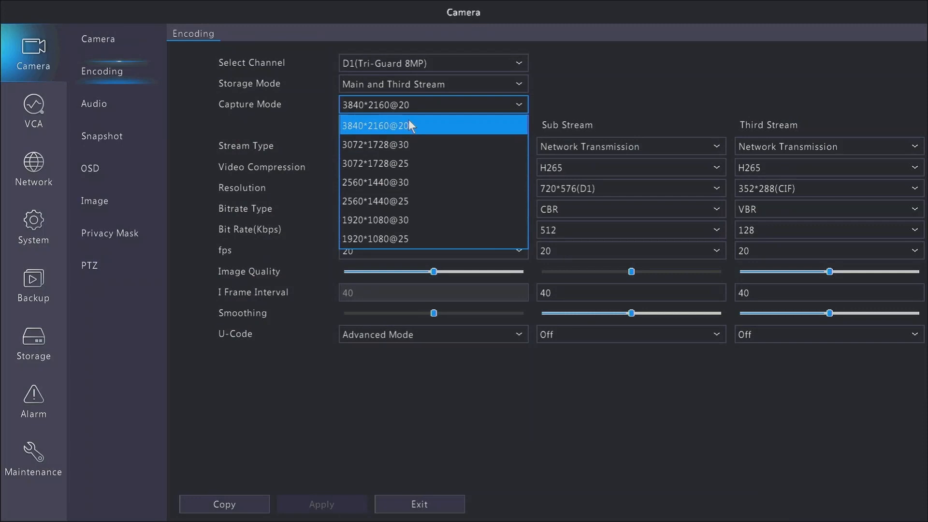
click(375, 125)
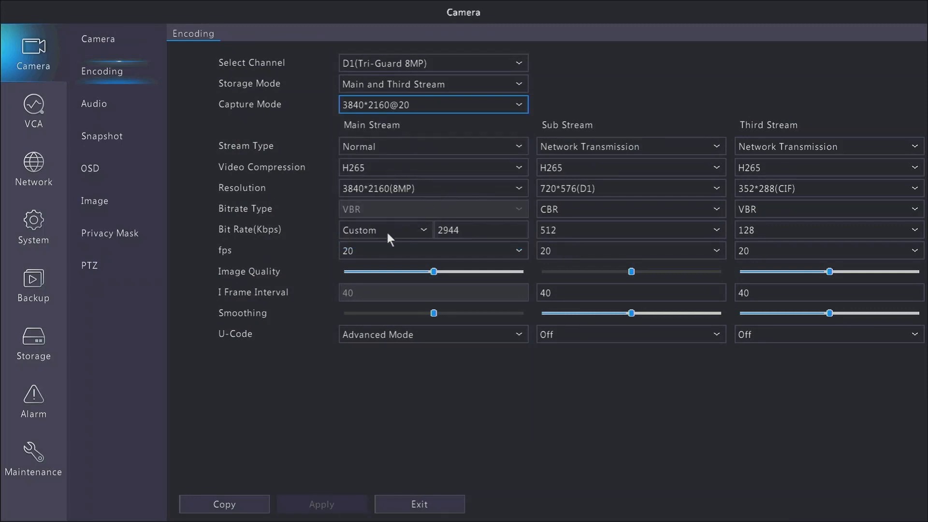
click(432, 334)
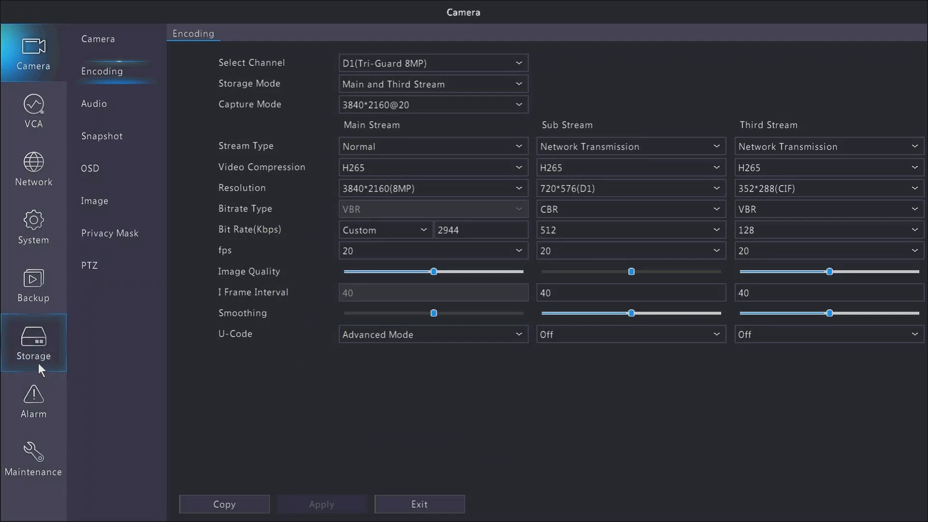
Step: In Storage > Recording Schedule, set D1 to Motion recording for the whole week and apply
click(33, 343)
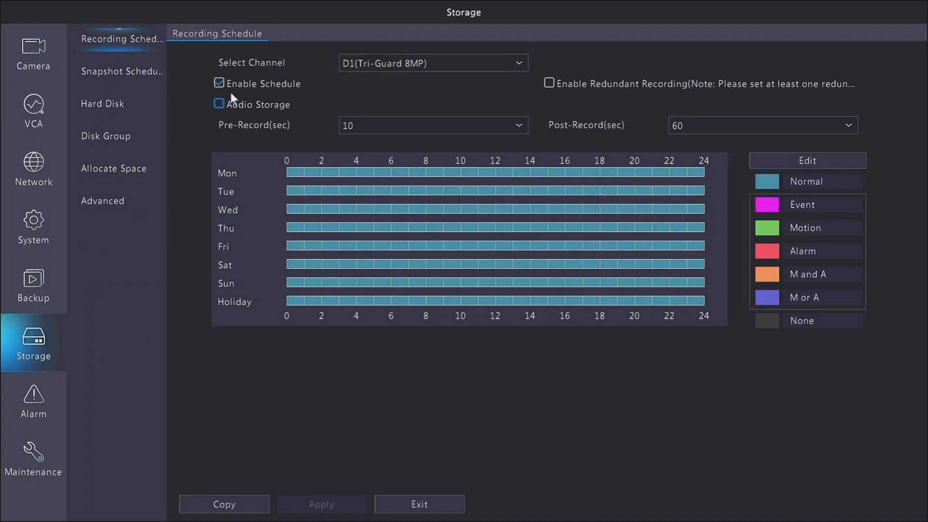
click(220, 104)
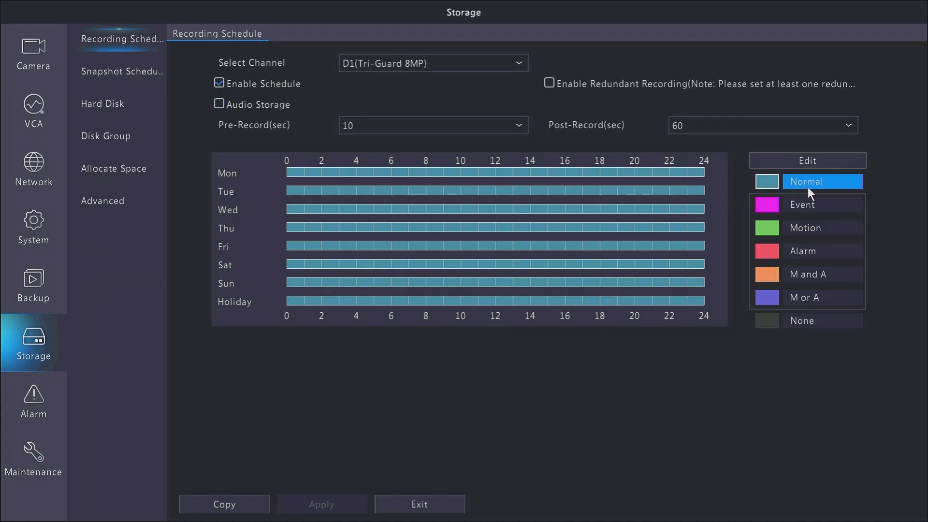
mouse_move(747, 190)
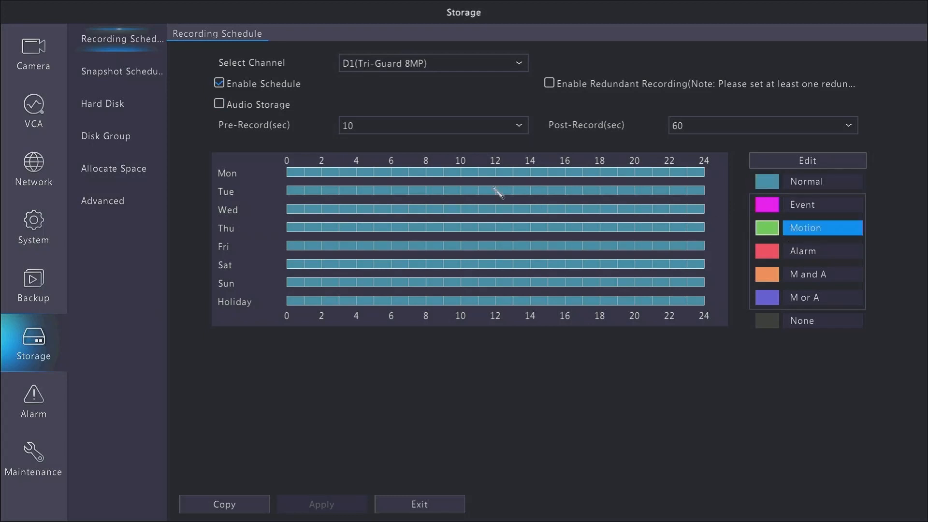
mouse_move(295, 172)
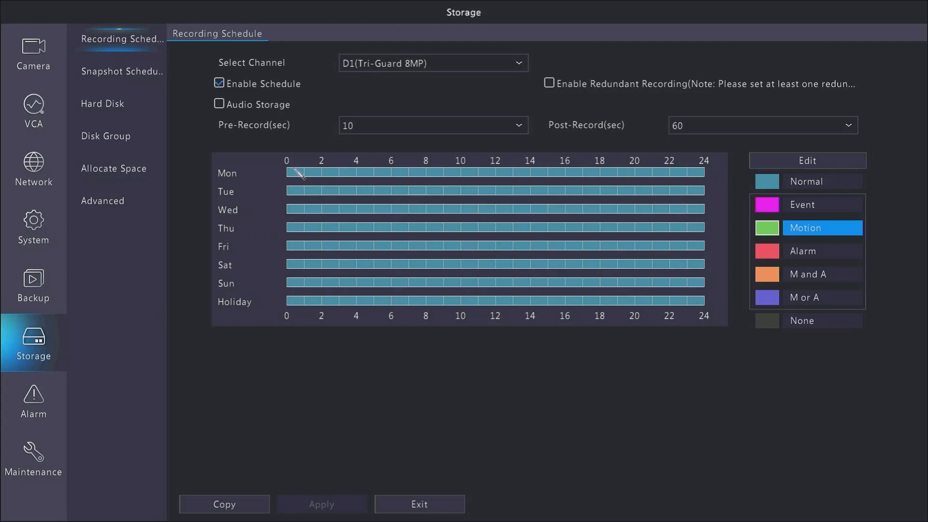
drag(287, 173, 354, 209)
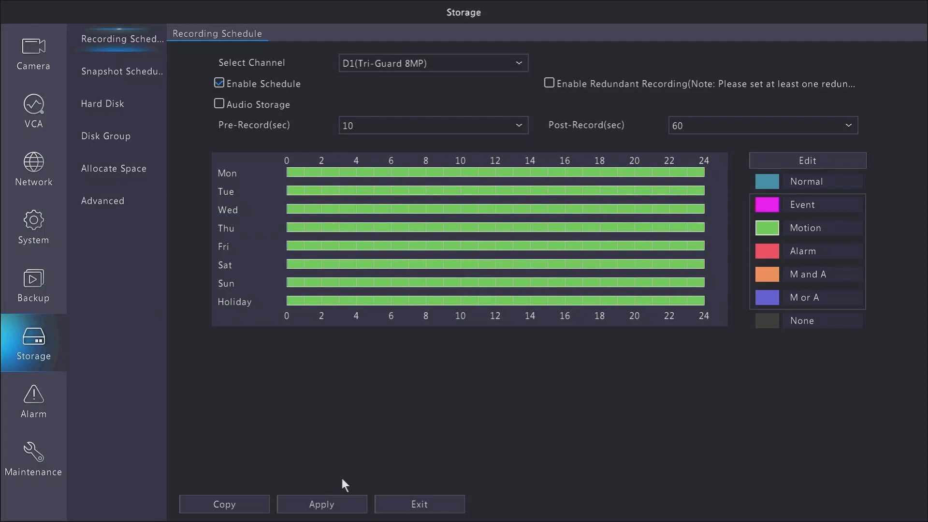
click(321, 504)
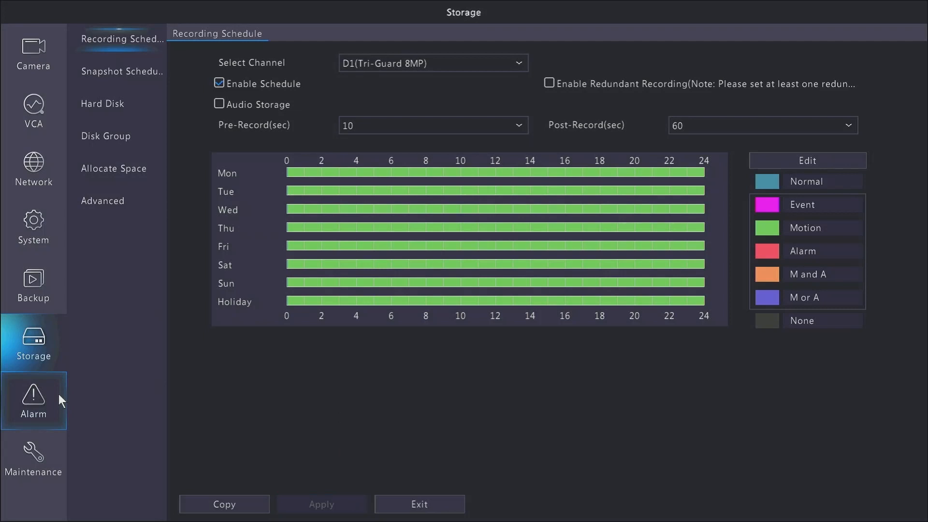
mouse_move(59, 399)
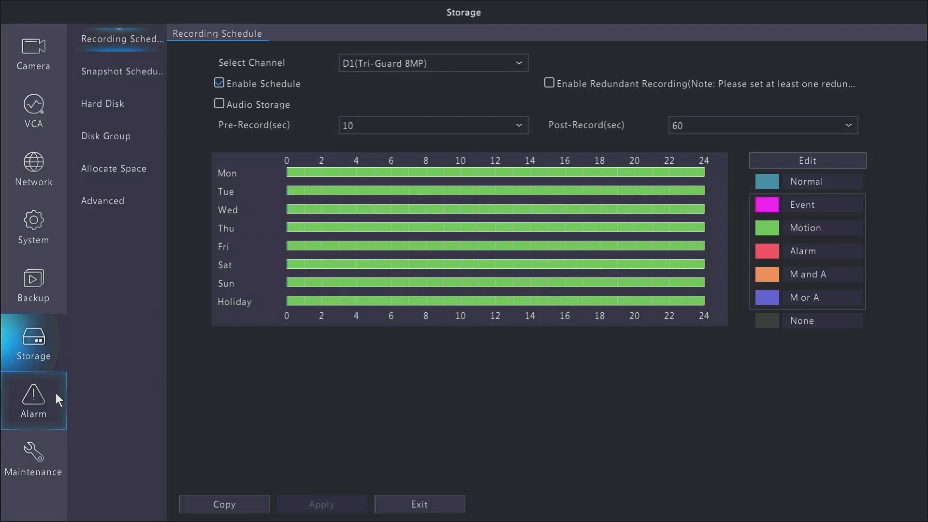
Step: In Alarm > Motion, set D1's trigger action to record channel D1 and confirm
click(33, 399)
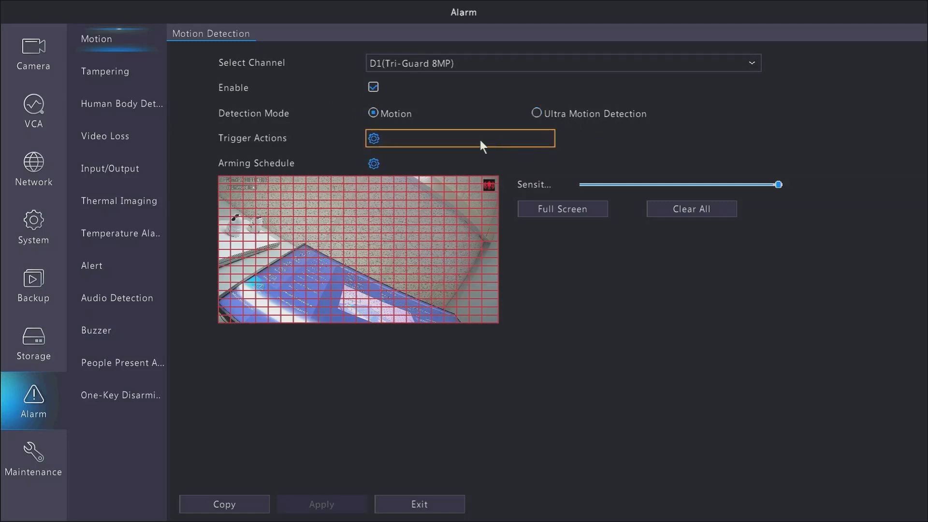
mouse_move(413, 165)
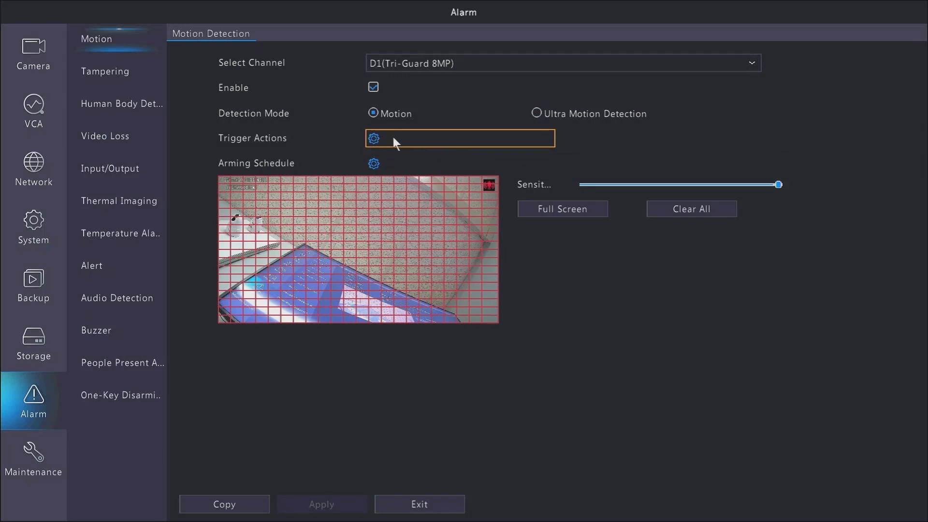
click(374, 138)
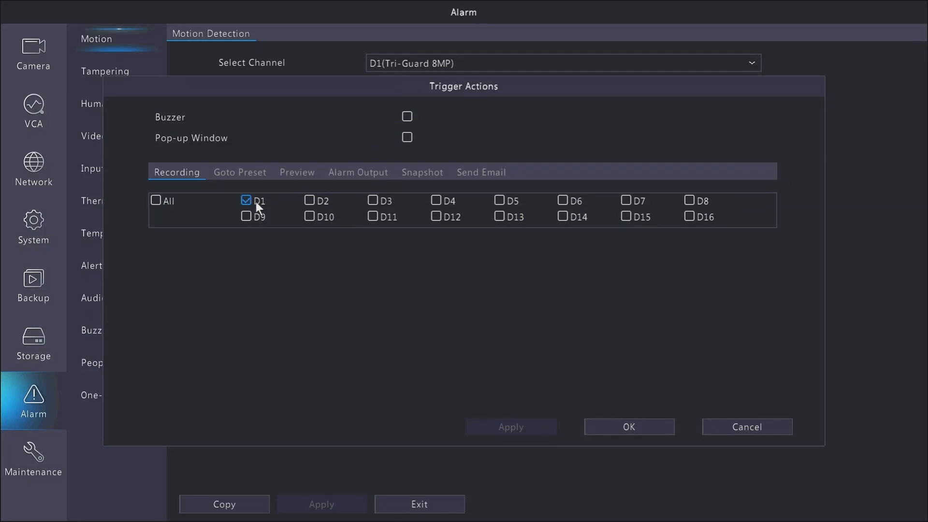
mouse_move(255, 206)
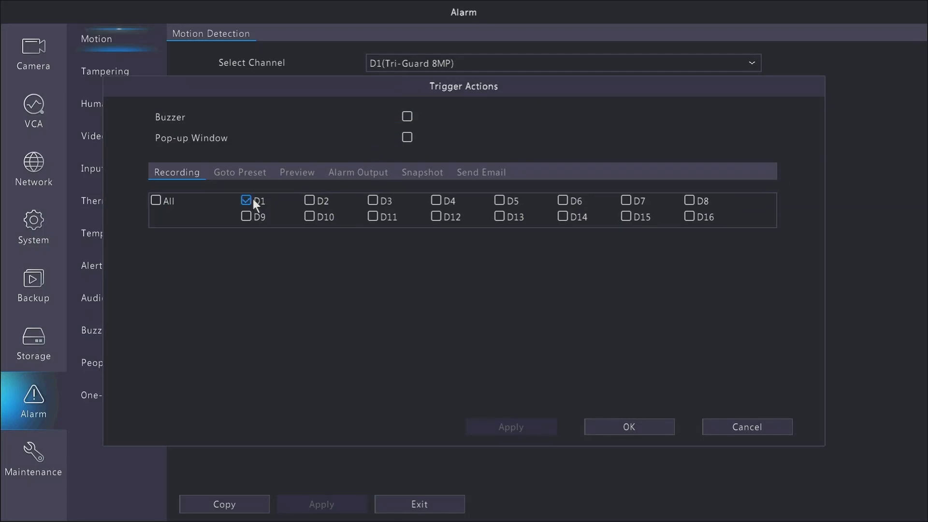
click(309, 216)
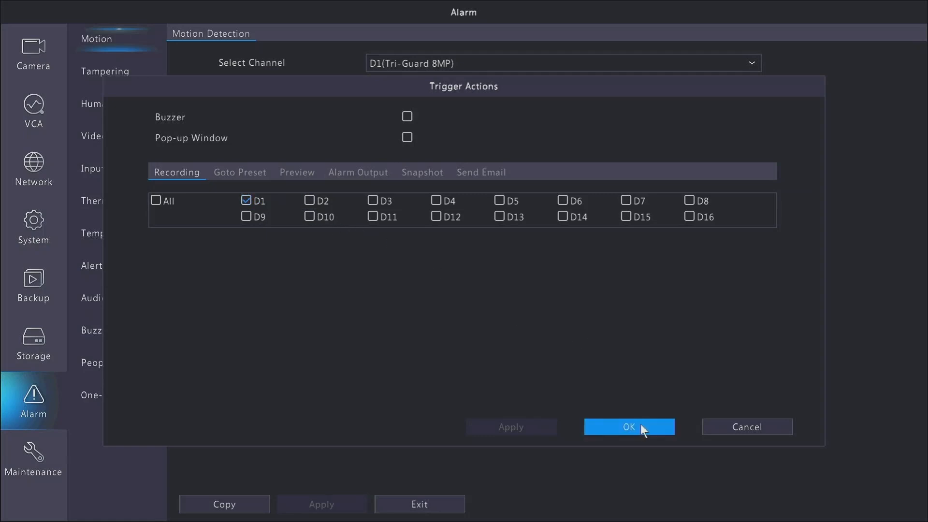
click(628, 426)
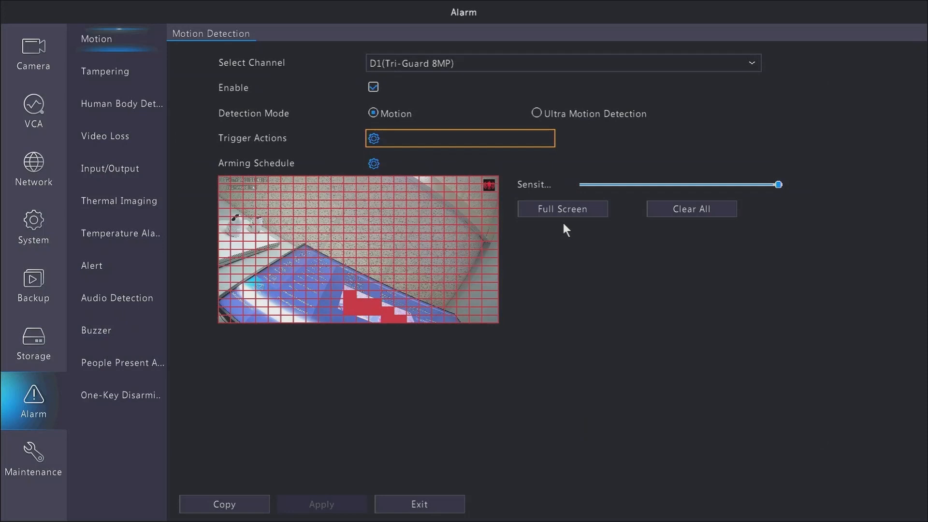
Step: Clear all motion areas, draw new ones over the centre and surroundings, apply, then clear again
click(690, 209)
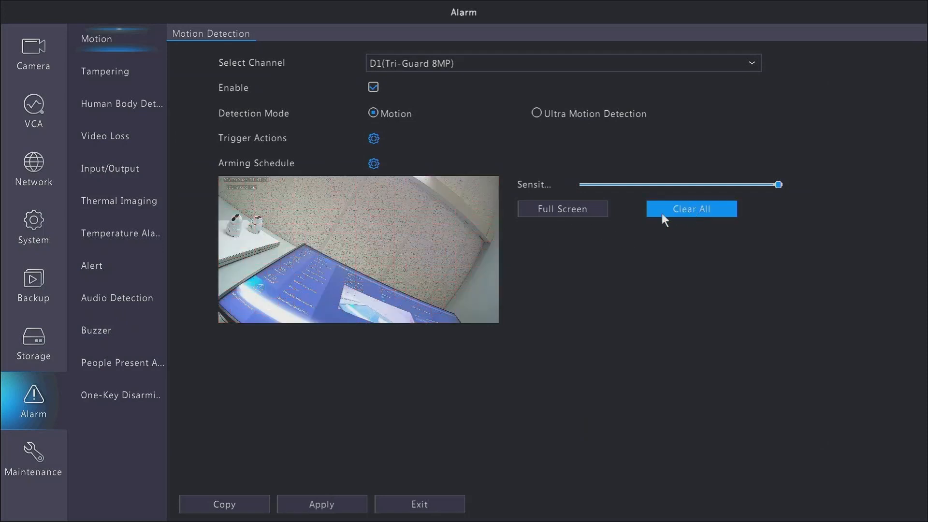
drag(284, 209, 403, 270)
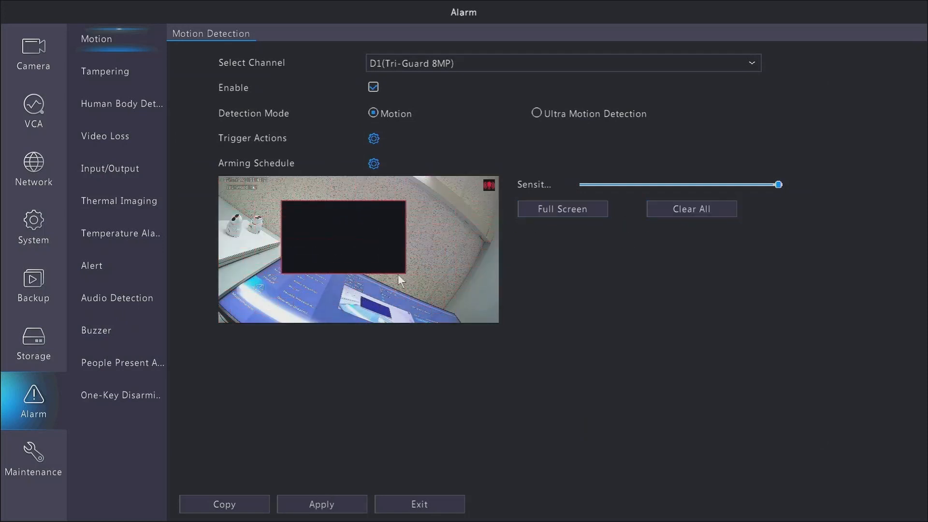
drag(281, 210, 497, 275)
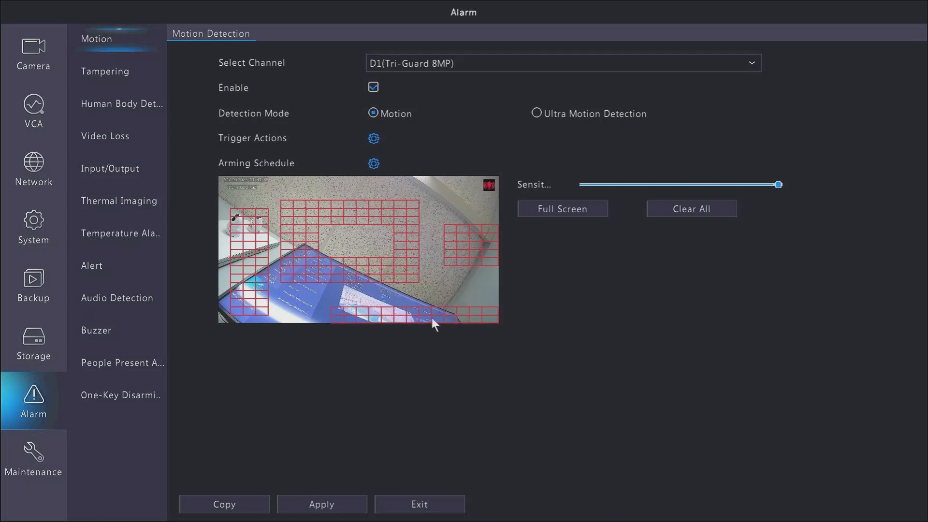
click(321, 503)
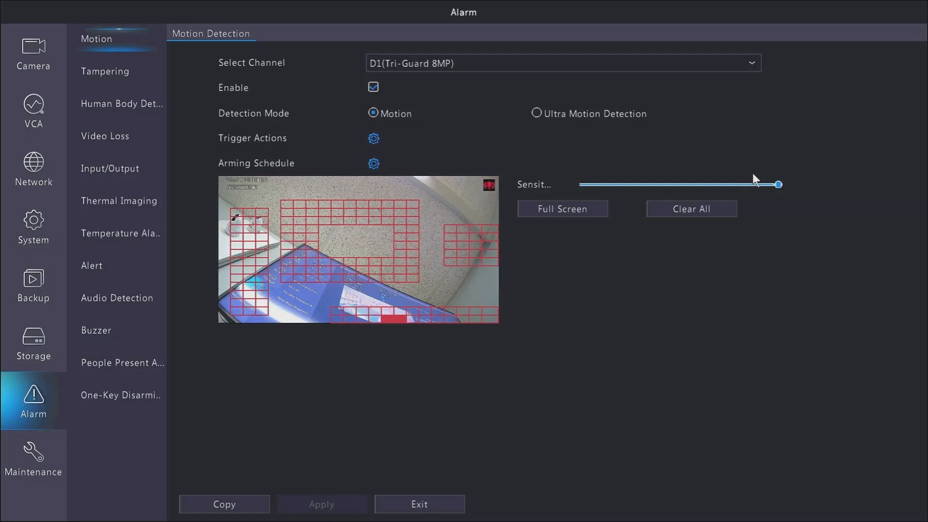
click(690, 209)
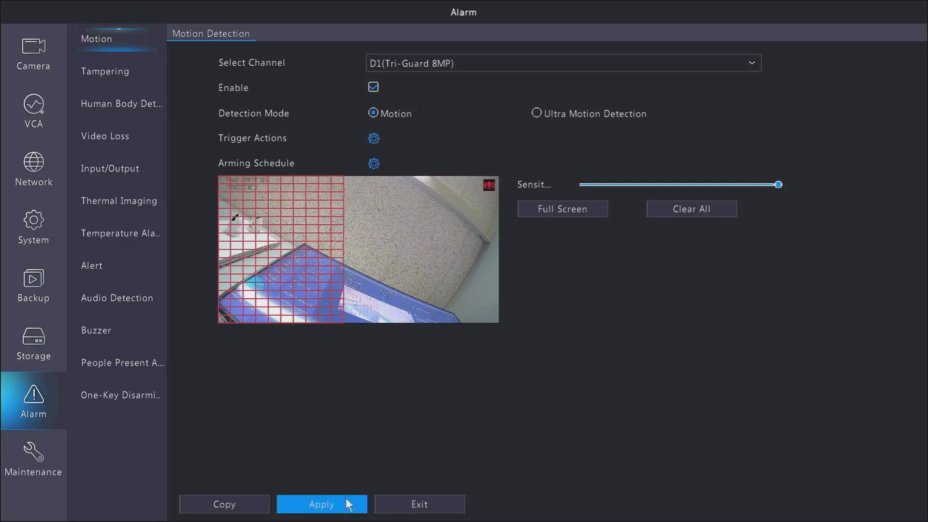
Step: Try lower sensitivities, then set maximum sensitivity with a Full Screen detection area and apply
click(321, 504)
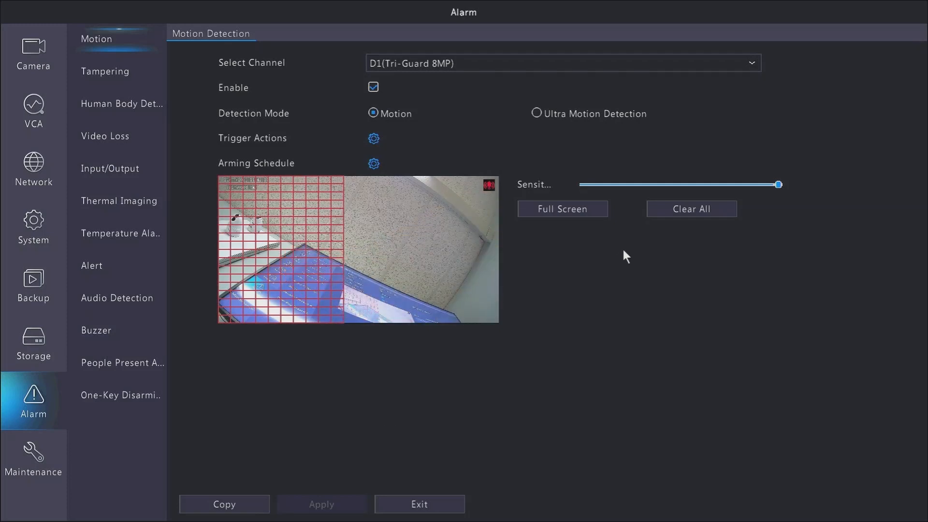
drag(779, 183, 682, 184)
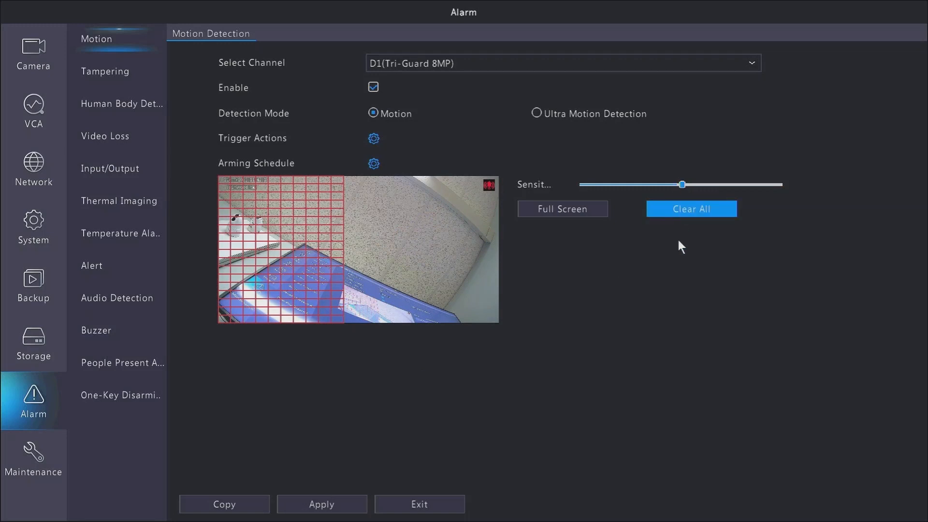
drag(680, 184, 607, 184)
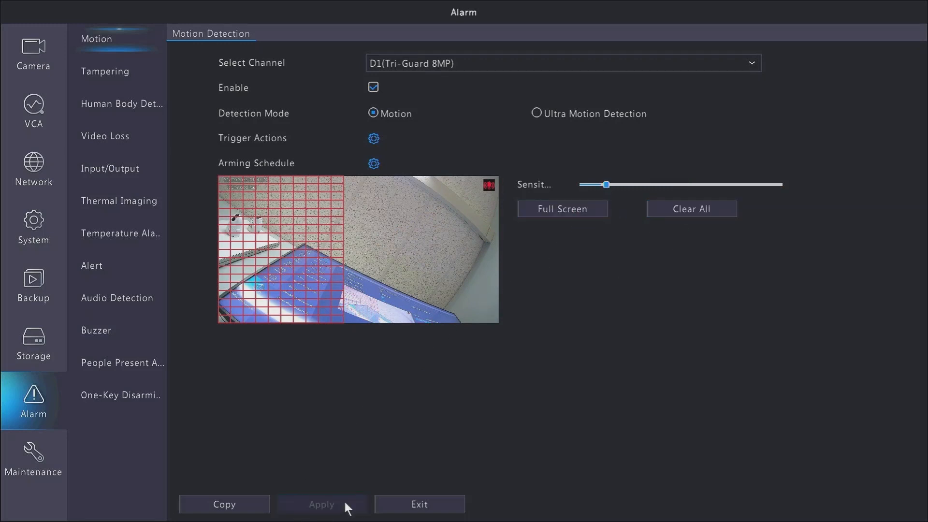
mouse_move(337, 490)
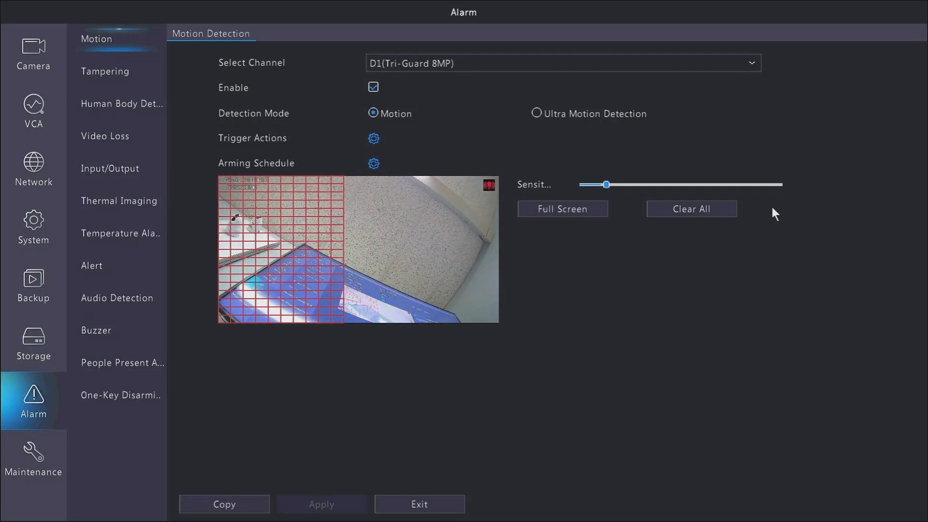
drag(605, 184, 776, 184)
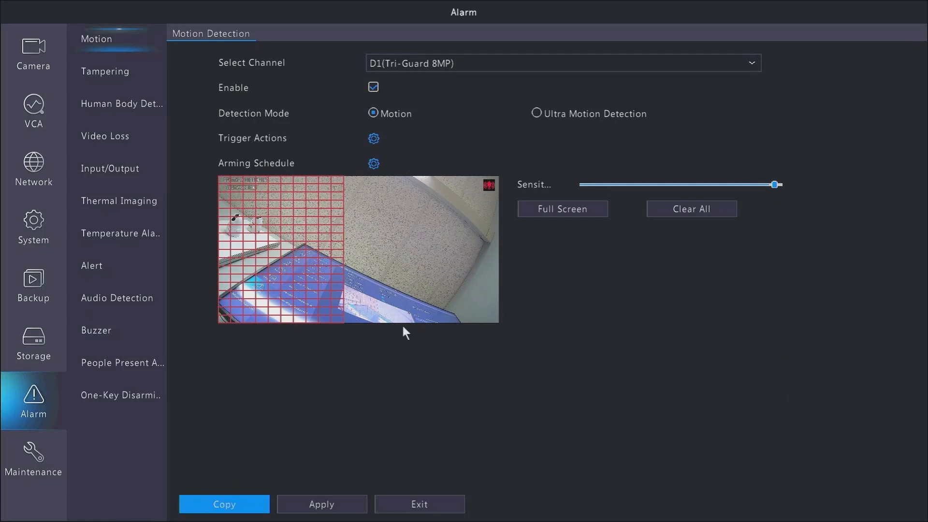
click(561, 208)
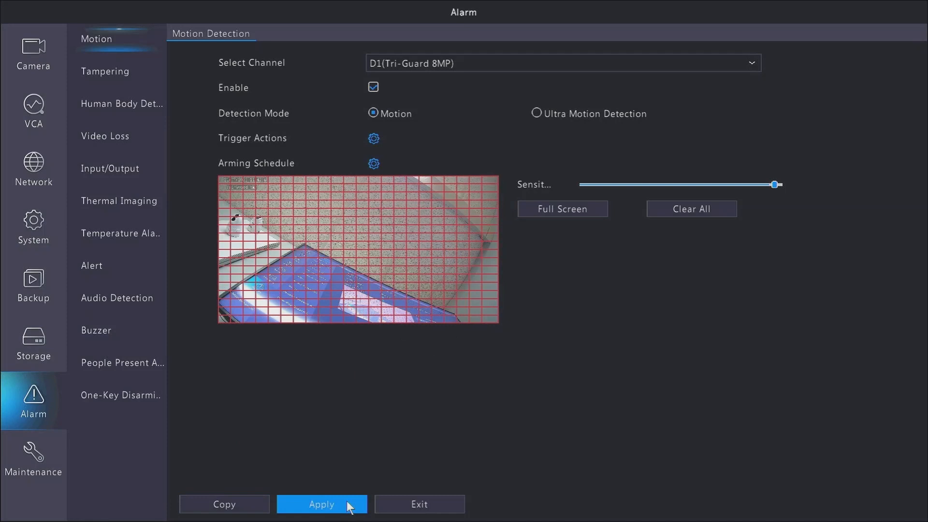
click(322, 505)
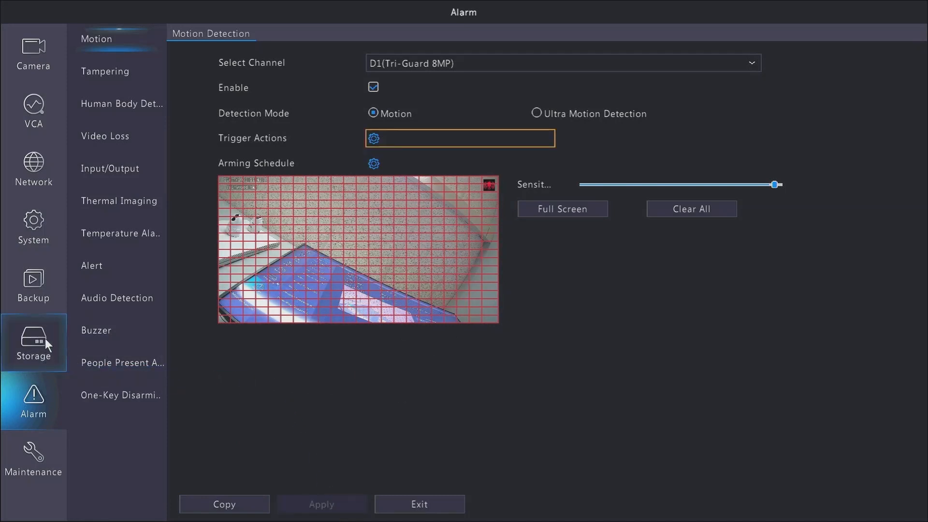
Step: In the recording schedule, set Pre-Record to 30 seconds and Post-Record to 120 seconds
click(33, 342)
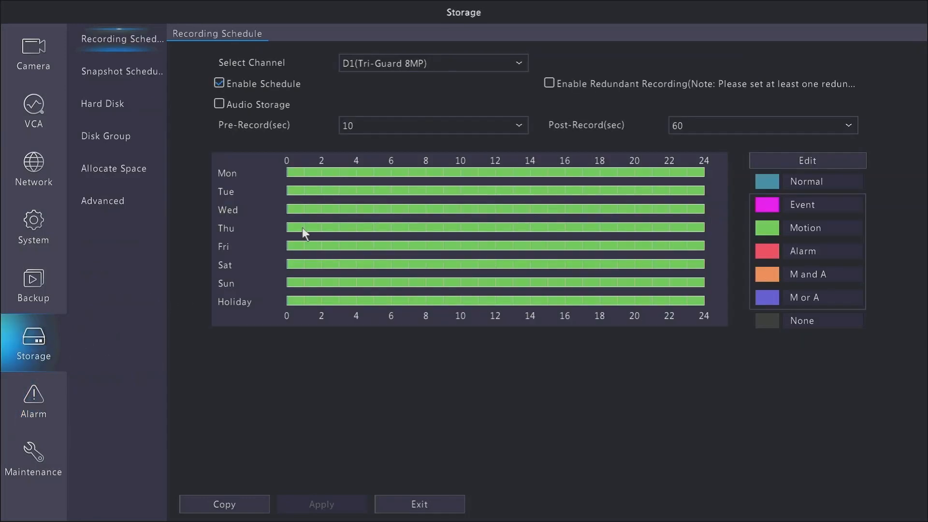
click(432, 125)
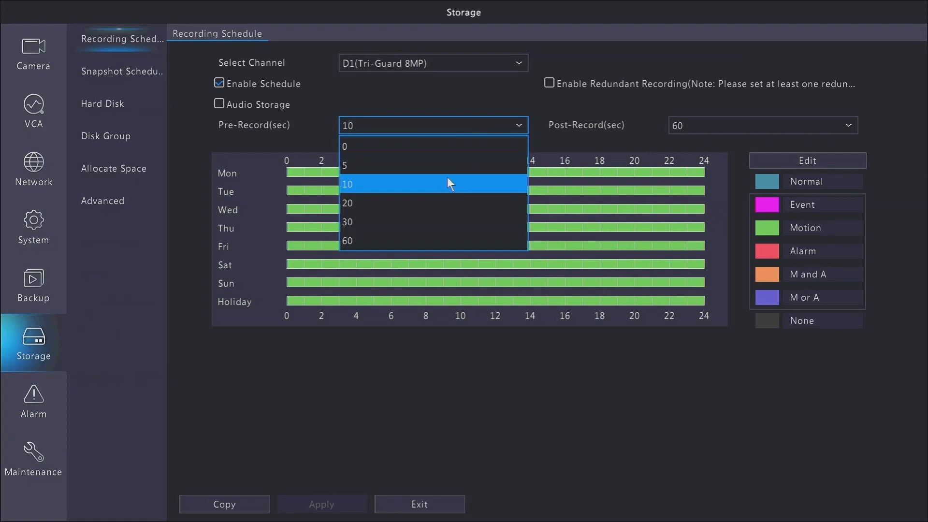
mouse_move(430, 203)
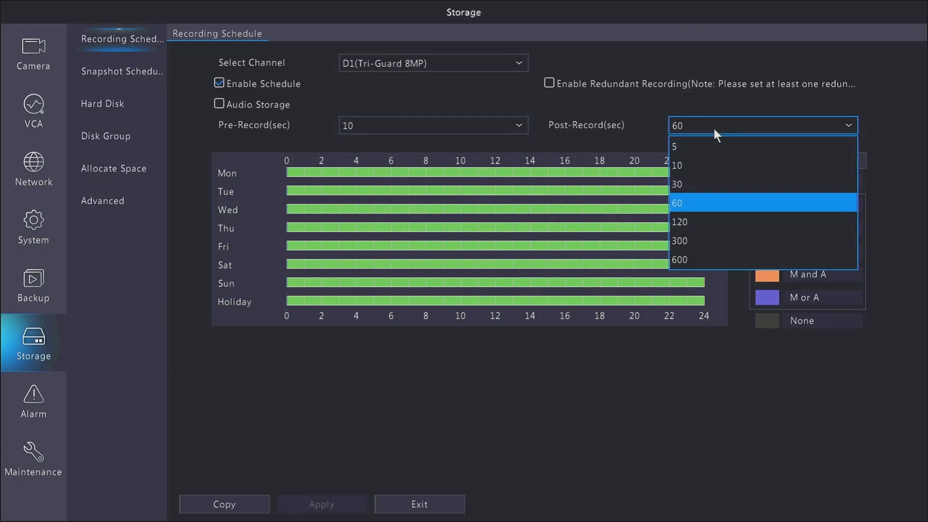
click(676, 203)
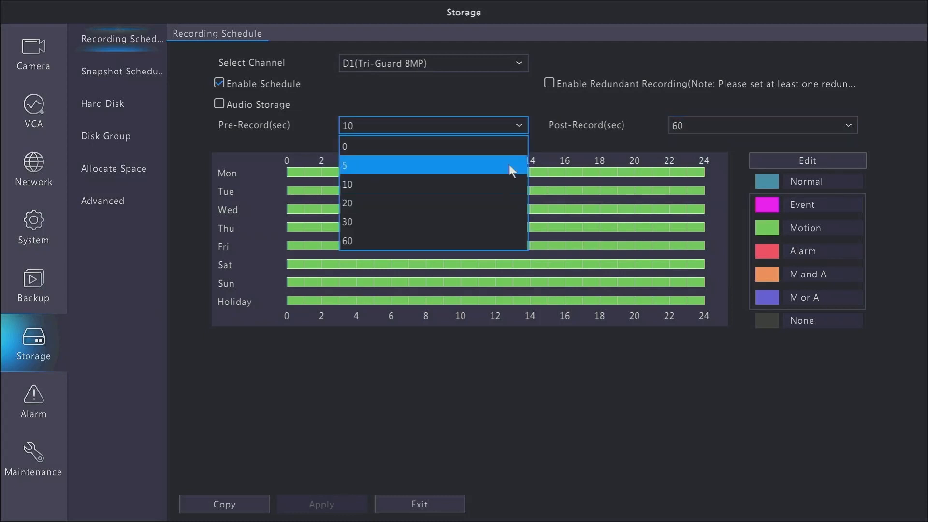
click(347, 222)
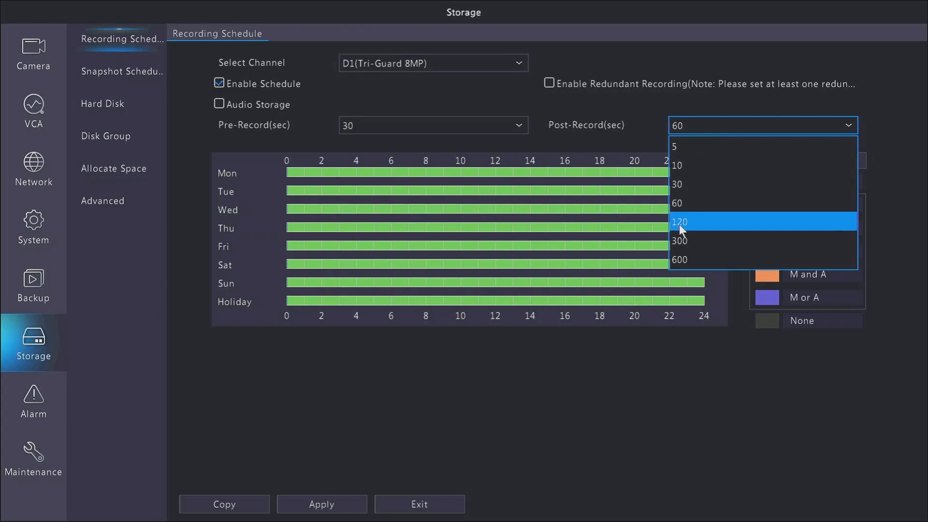
click(679, 222)
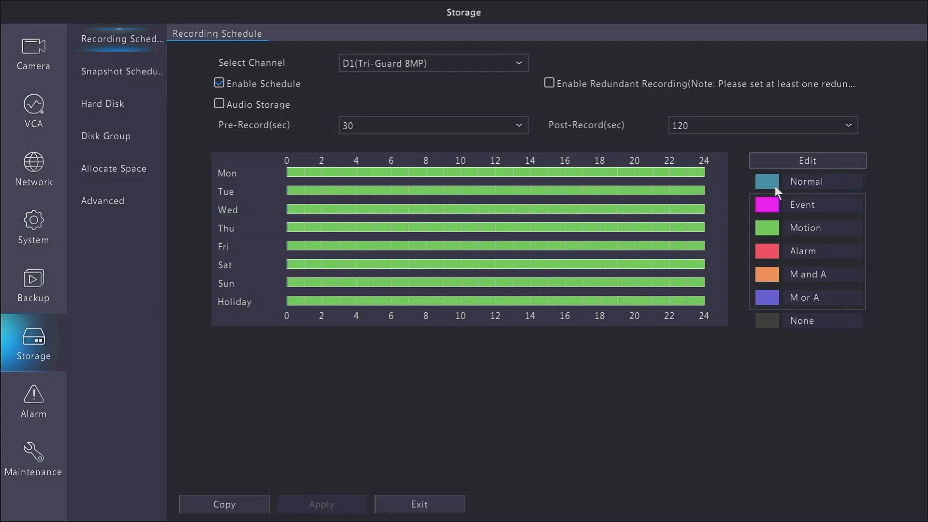
mouse_move(731, 288)
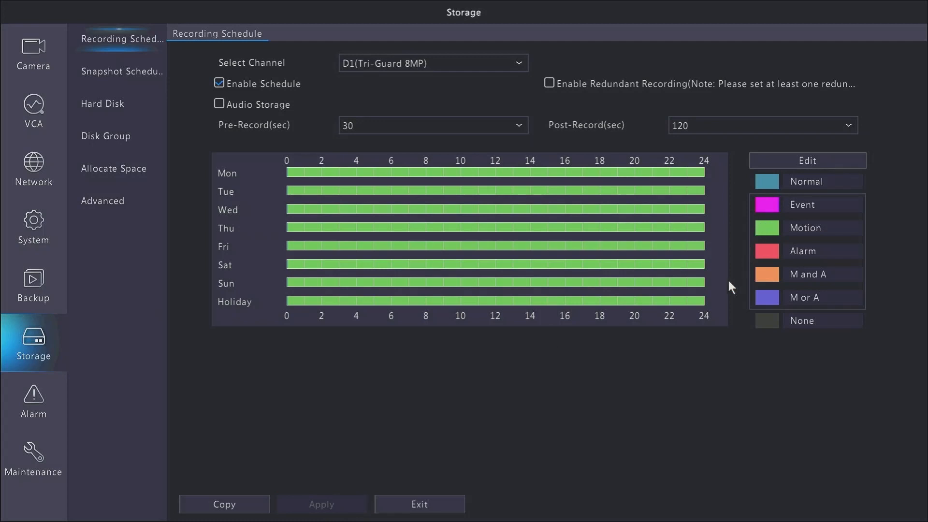
mouse_move(34, 168)
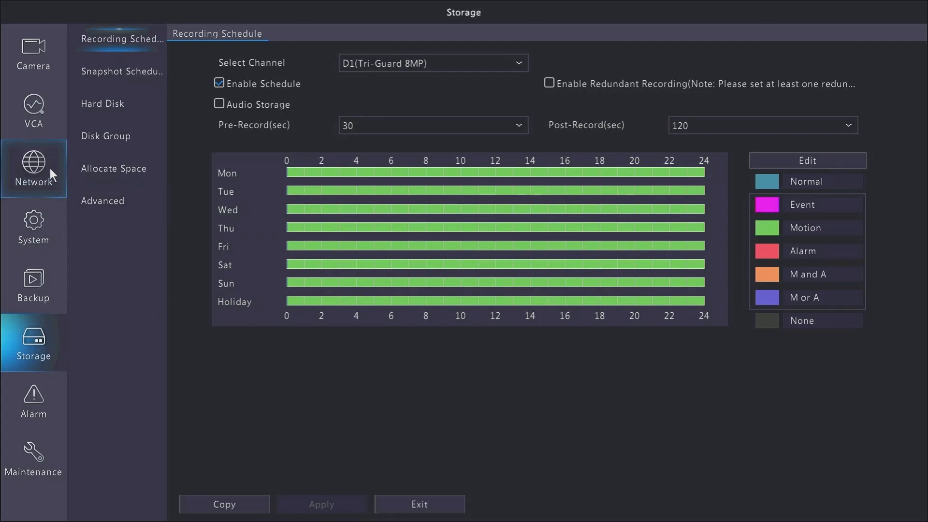
Step: In Network > Basic, enable DHCP on NIC1 and apply the setting
click(33, 168)
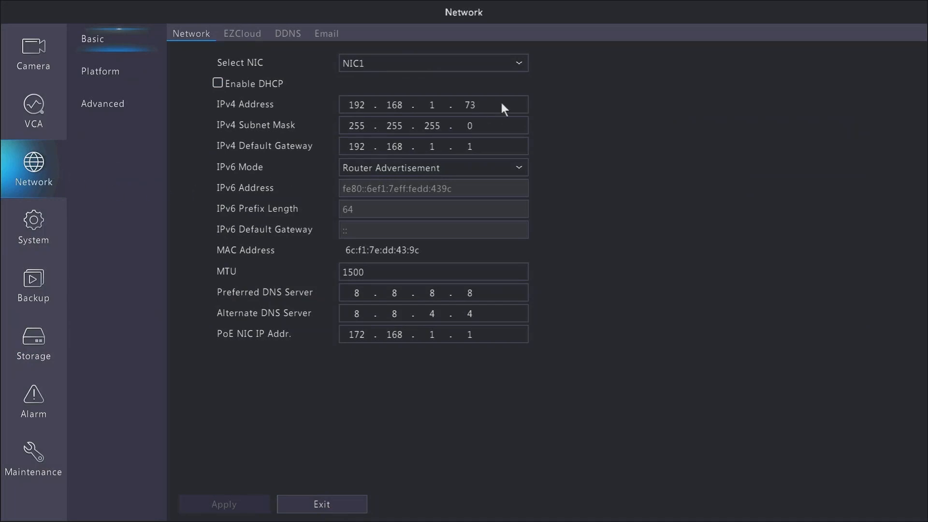
click(218, 83)
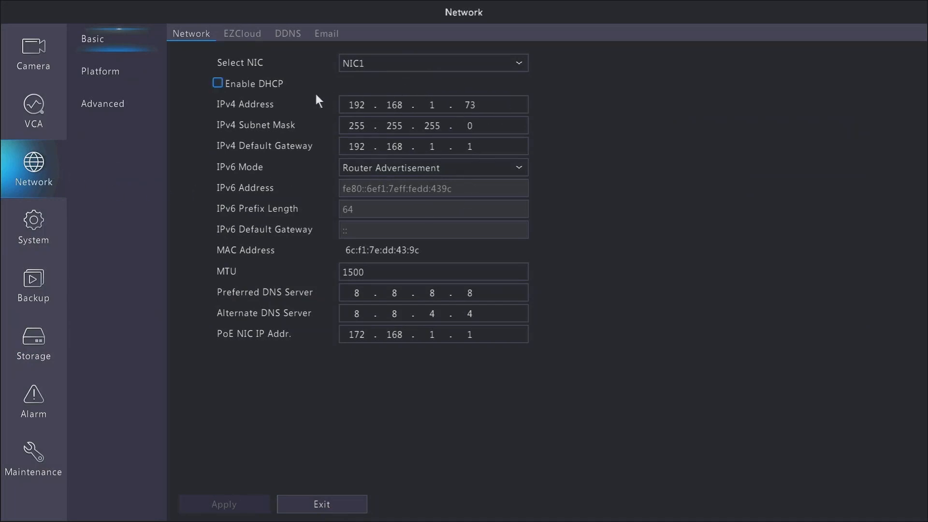
click(218, 83)
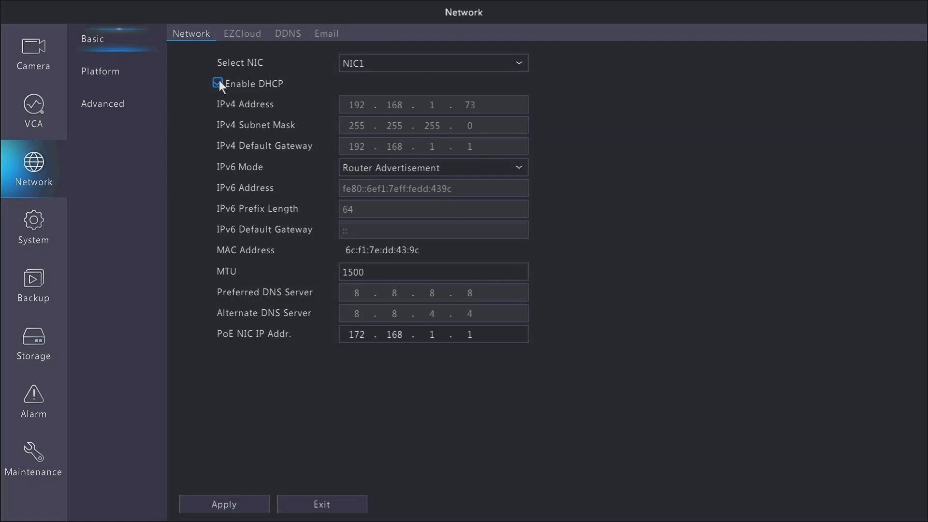
click(218, 83)
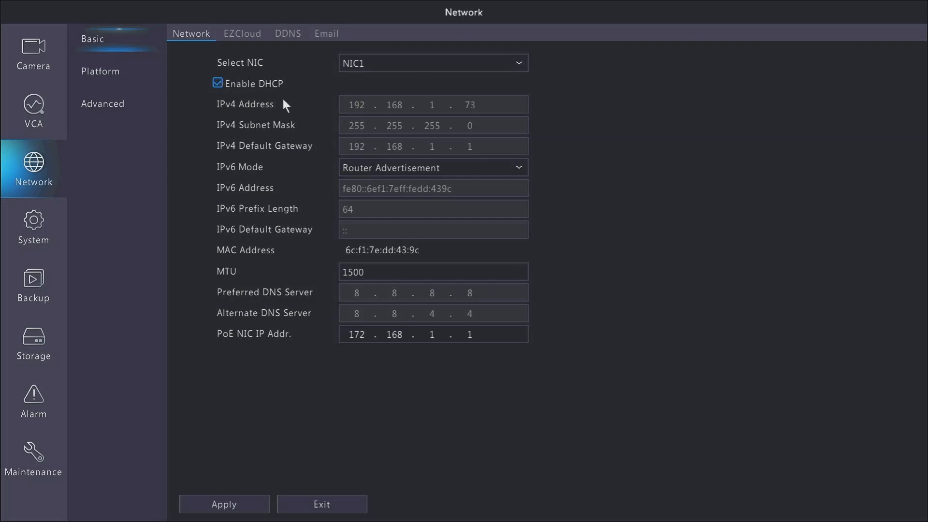
click(224, 504)
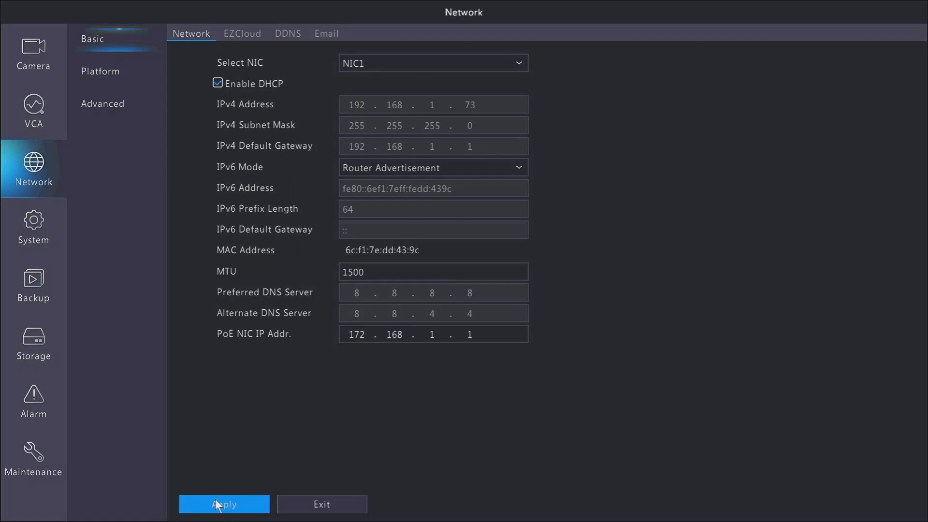
click(223, 504)
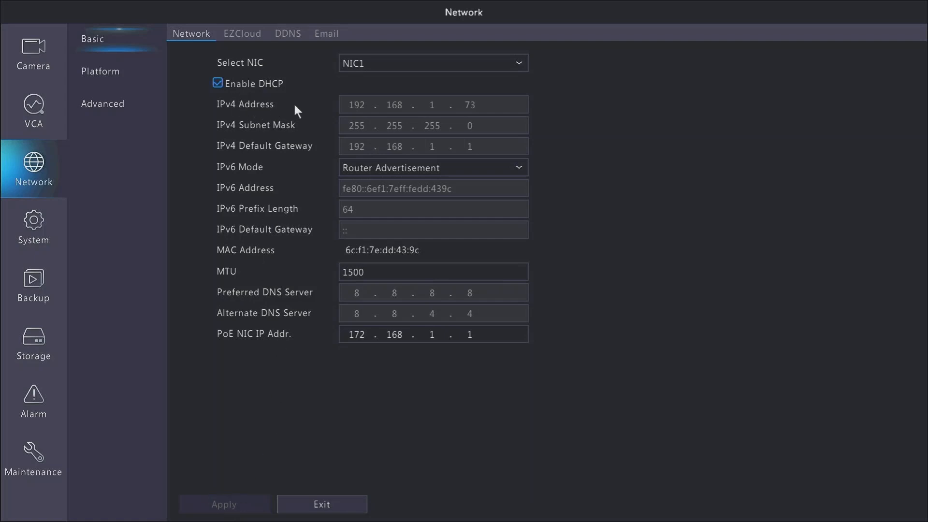
mouse_move(245, 41)
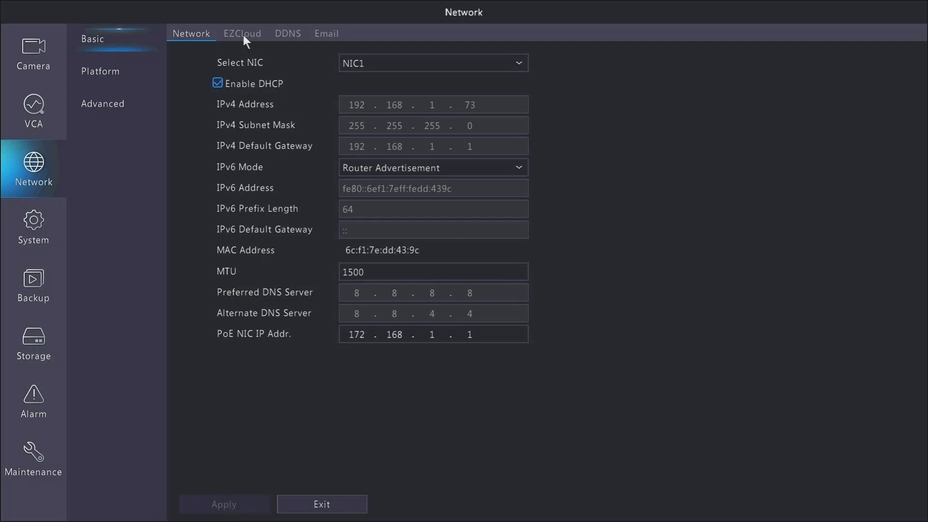
click(242, 33)
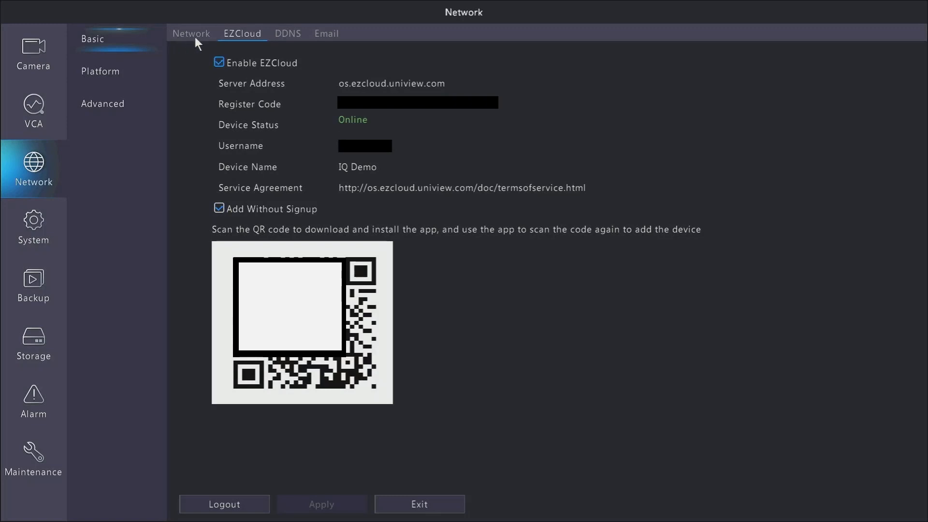
mouse_move(199, 43)
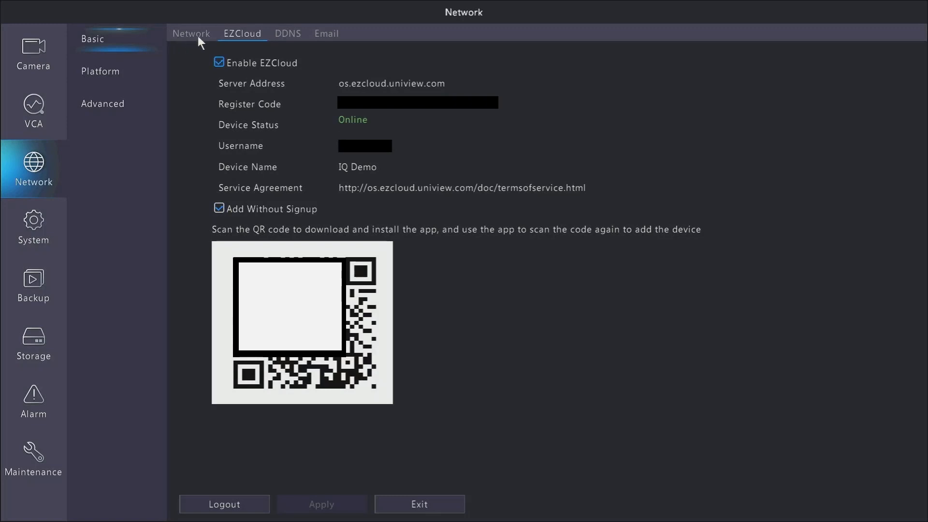
Step: Return from EZCloud to the Network tab, then to the Camera settings list
click(190, 33)
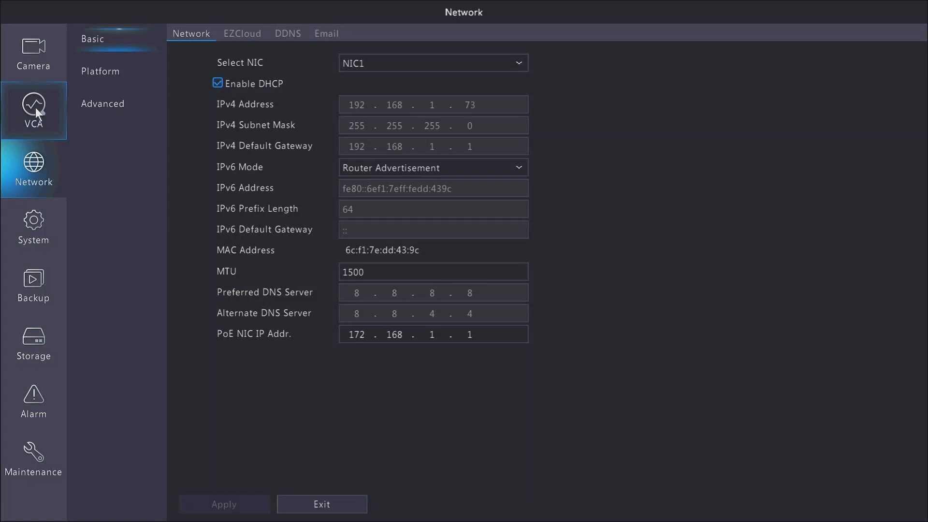
mouse_move(34, 52)
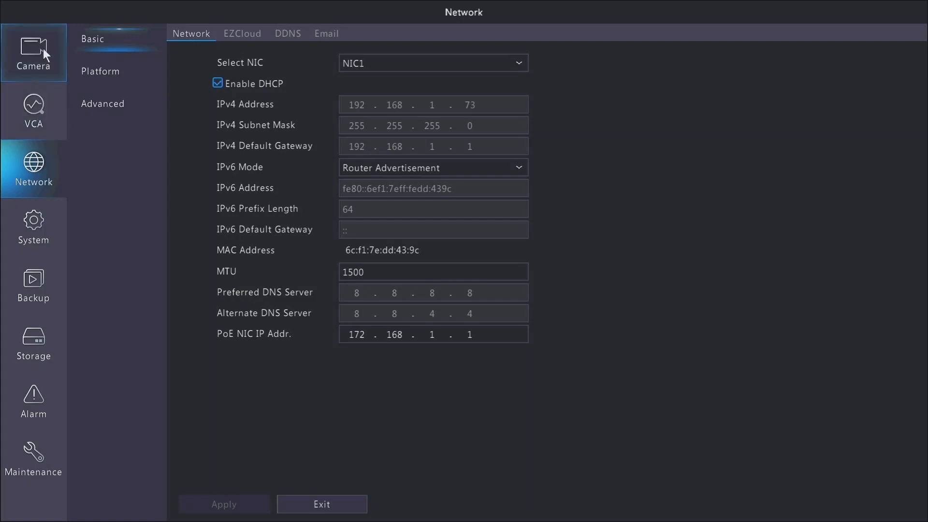
click(33, 53)
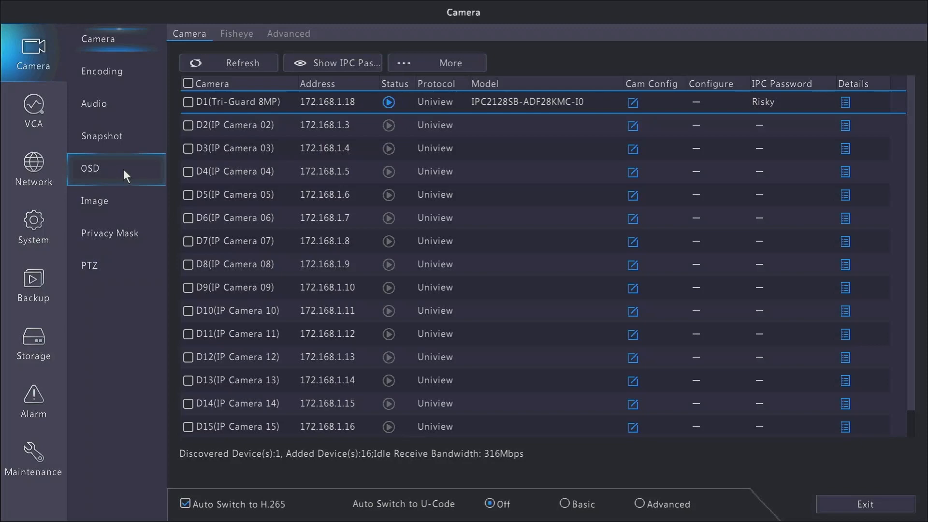
Step: In Camera > OSD, change D1's camera name from Tri-Guard 8MP to test1
click(90, 168)
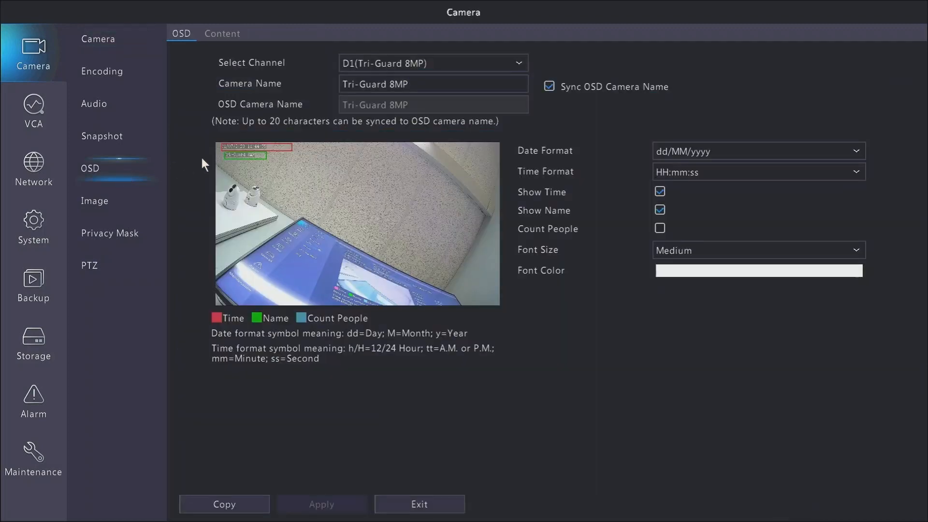
click(433, 83)
text(test)
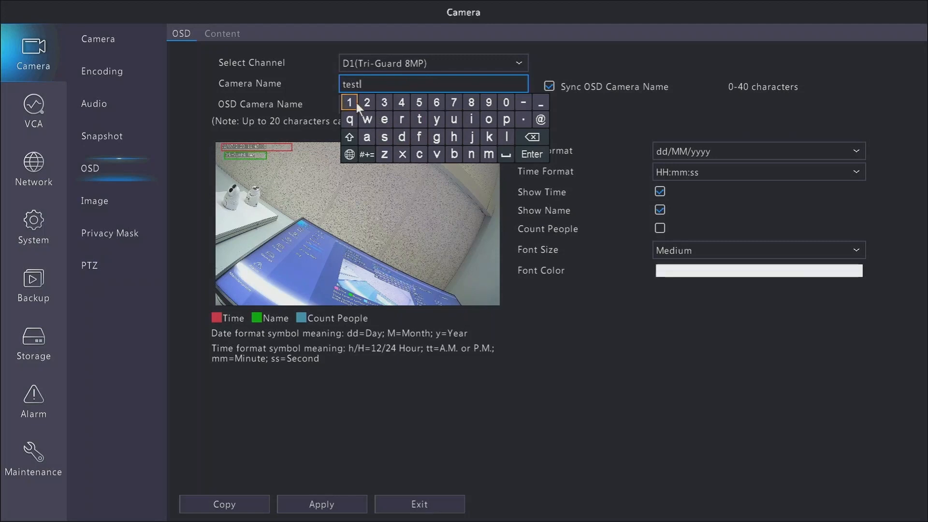
click(349, 103)
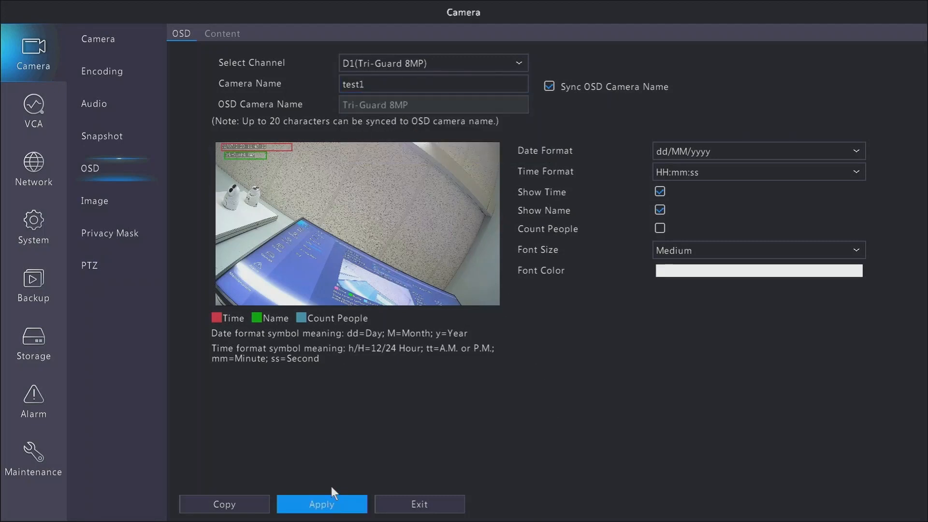
mouse_move(349, 444)
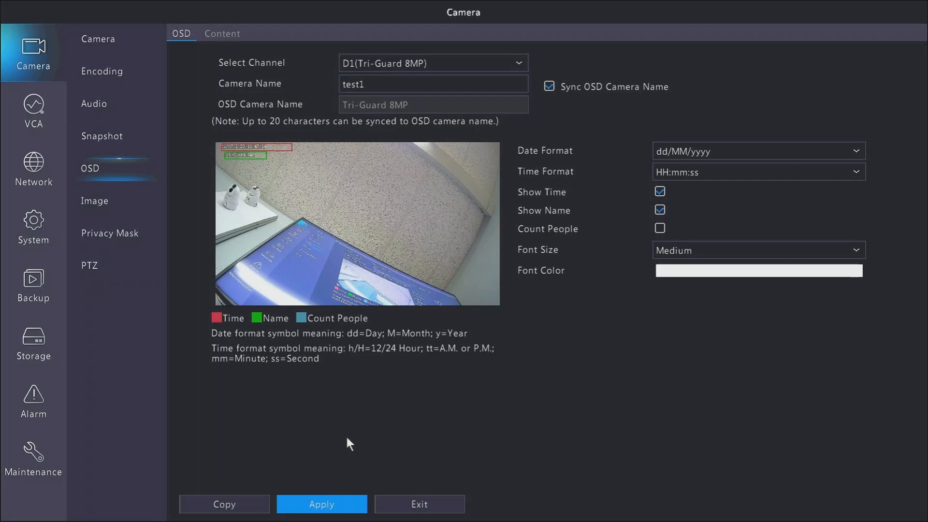
mouse_move(431, 412)
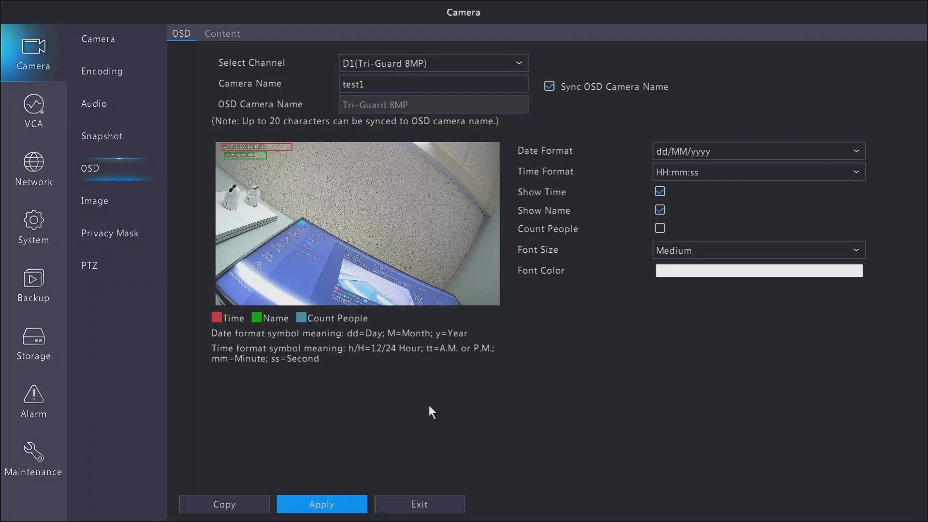
Step: In Camera > Image, review Illumination Mode and keep White Light
click(95, 201)
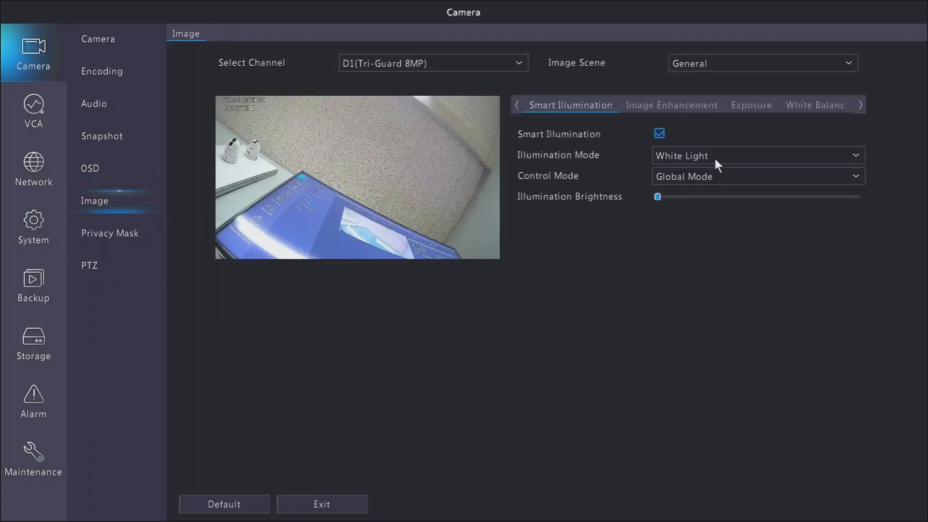
click(758, 155)
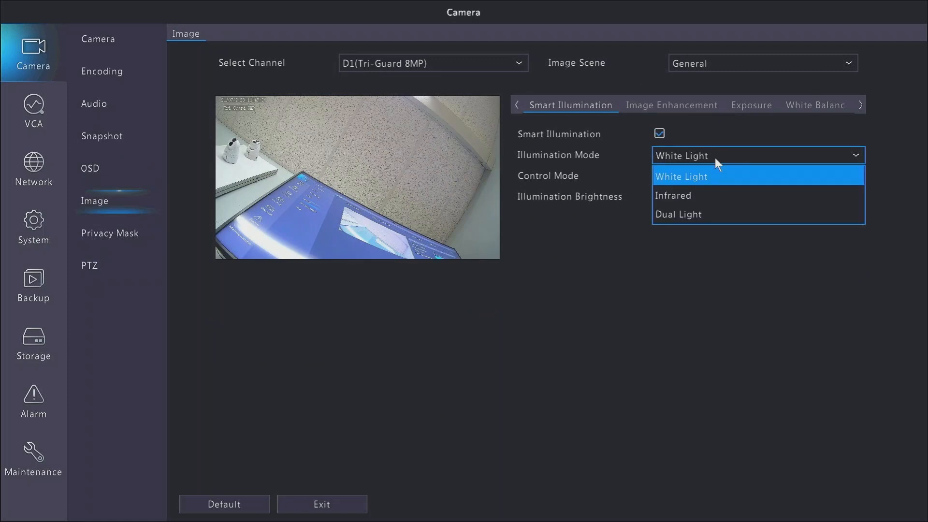
mouse_move(714, 162)
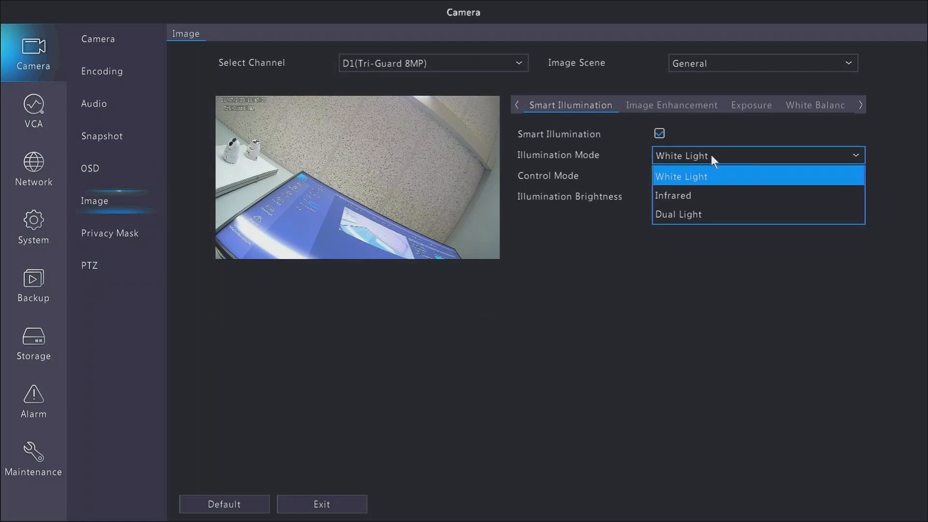
mouse_move(692, 195)
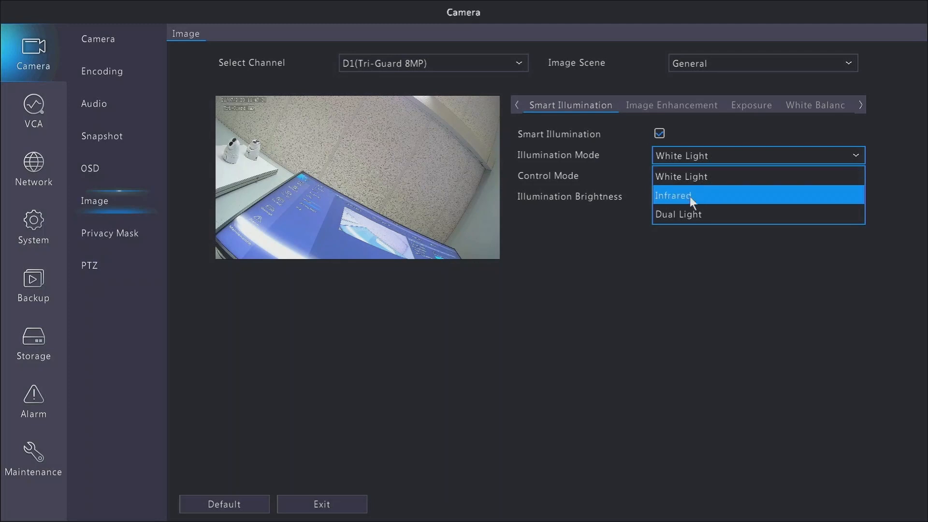
mouse_move(702, 176)
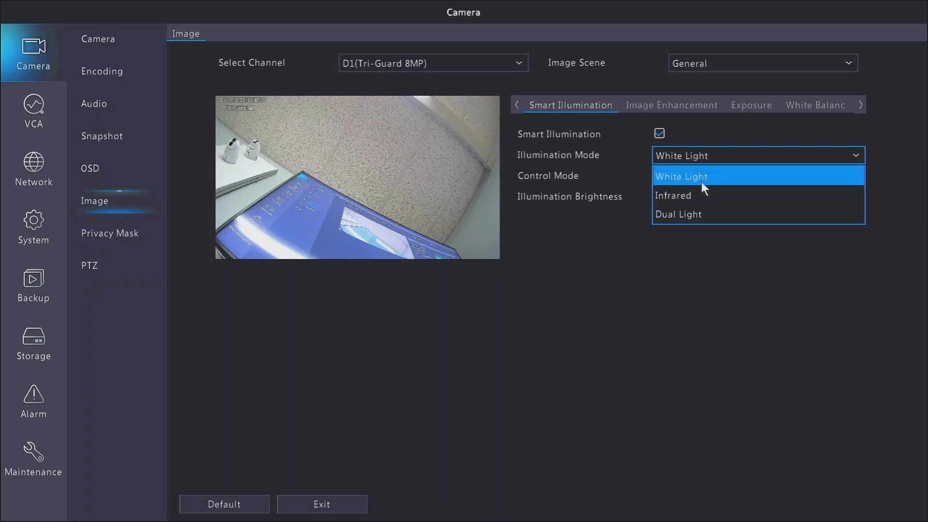
click(680, 176)
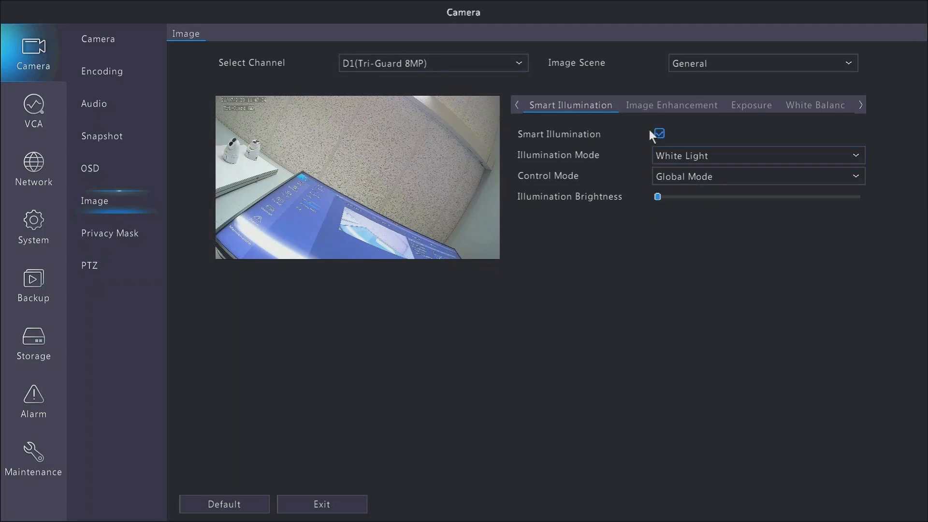
mouse_move(710, 122)
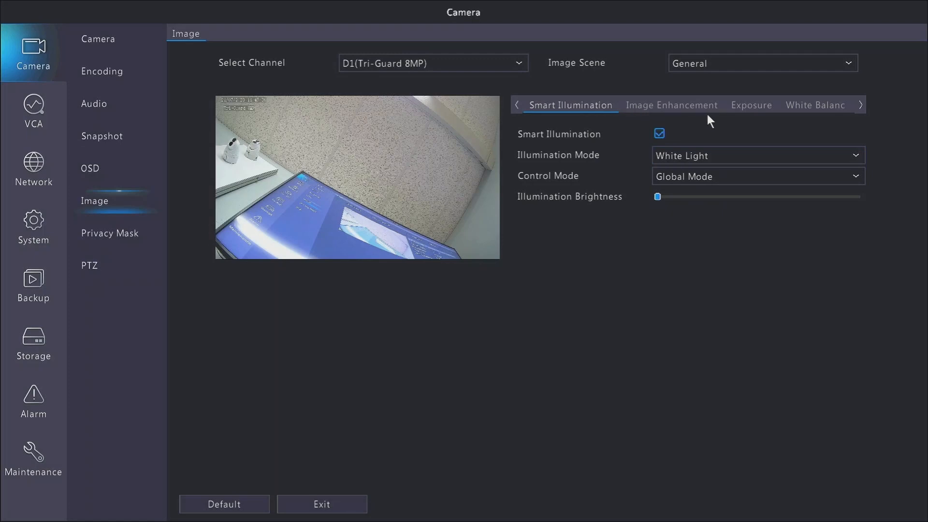
click(751, 105)
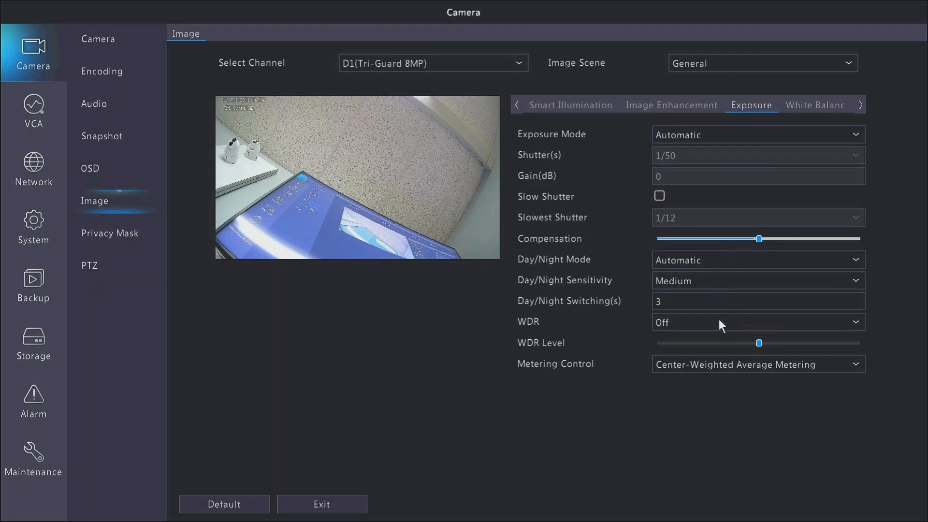
Step: Keep WDR Off under Exposure, then list the white balance modes, leaving Automatic
click(758, 321)
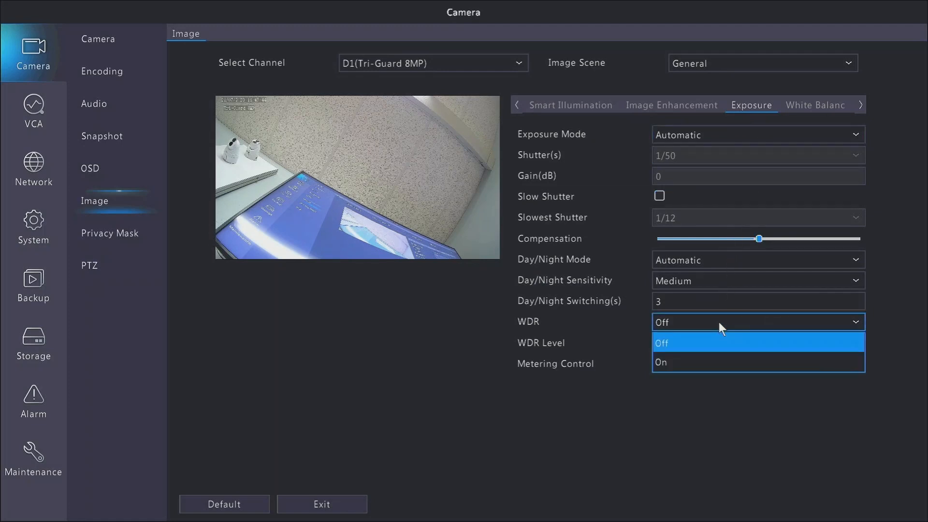
click(661, 342)
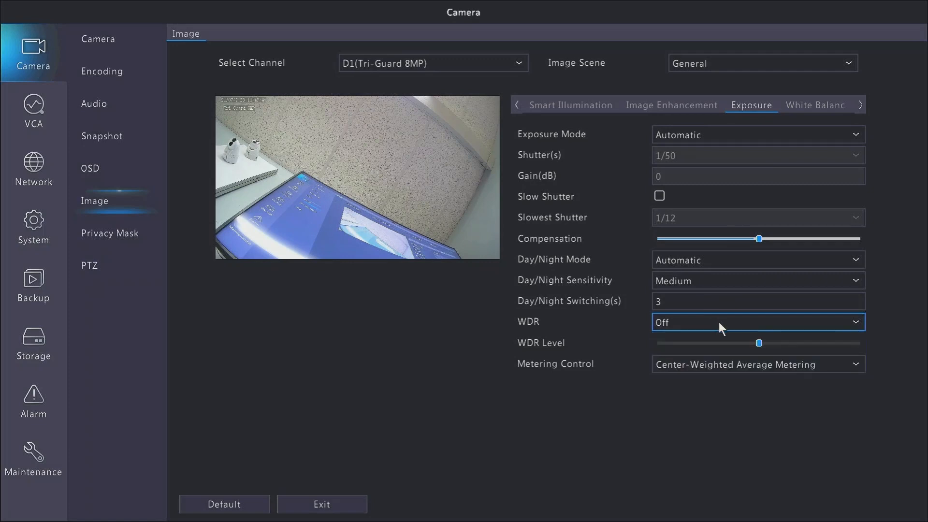
click(658, 196)
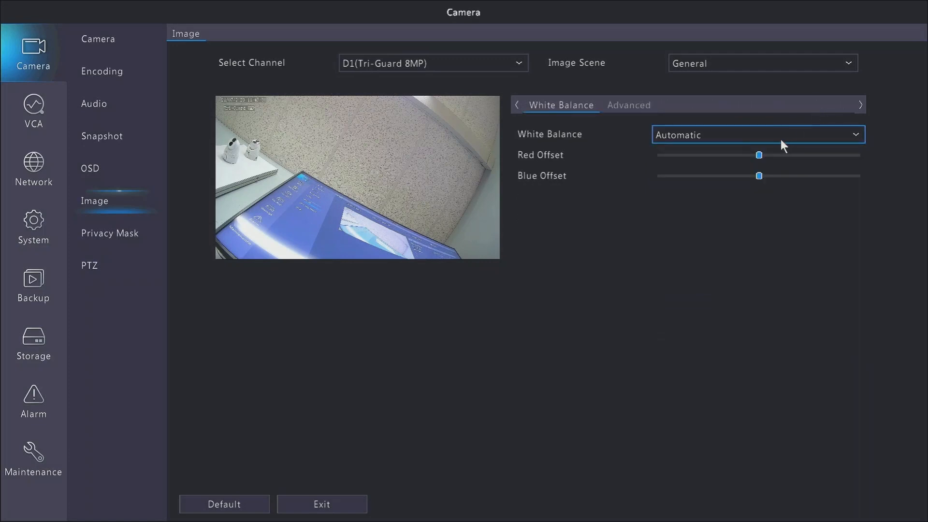
click(758, 134)
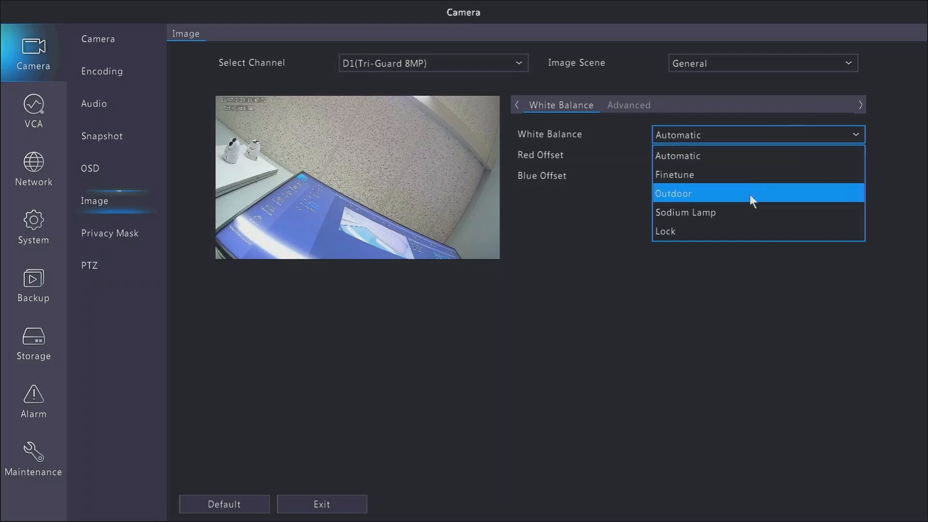
mouse_move(766, 202)
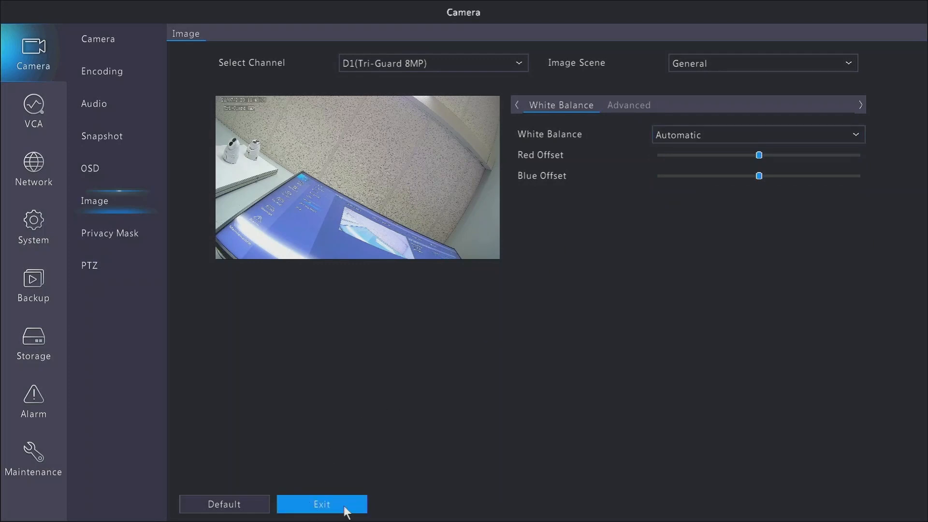
Step: Enable audio input for camera D1, keeping Line/Mic as the access mode
click(94, 104)
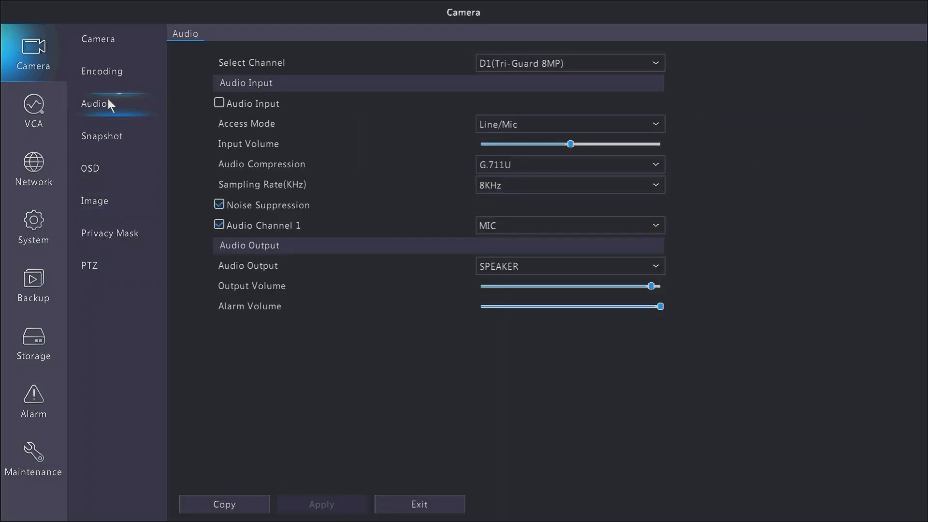
mouse_move(361, 146)
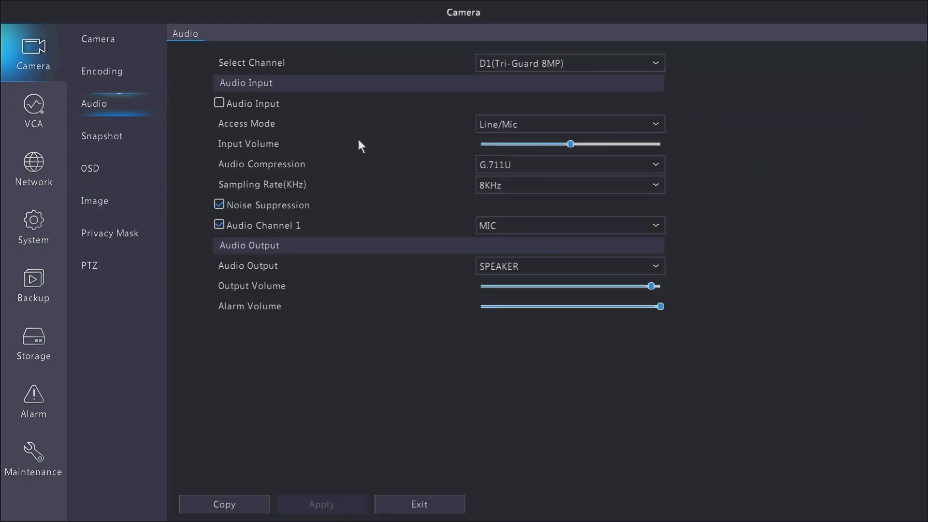
click(568, 124)
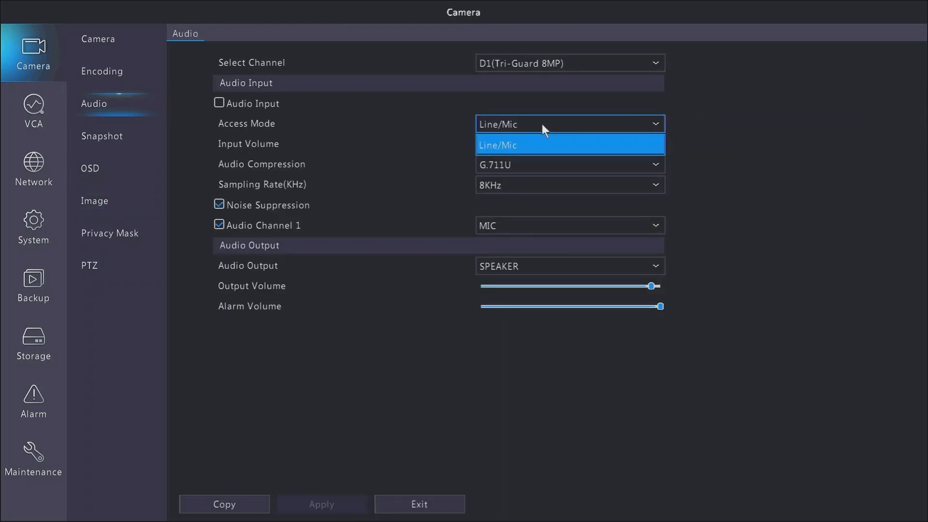
click(568, 144)
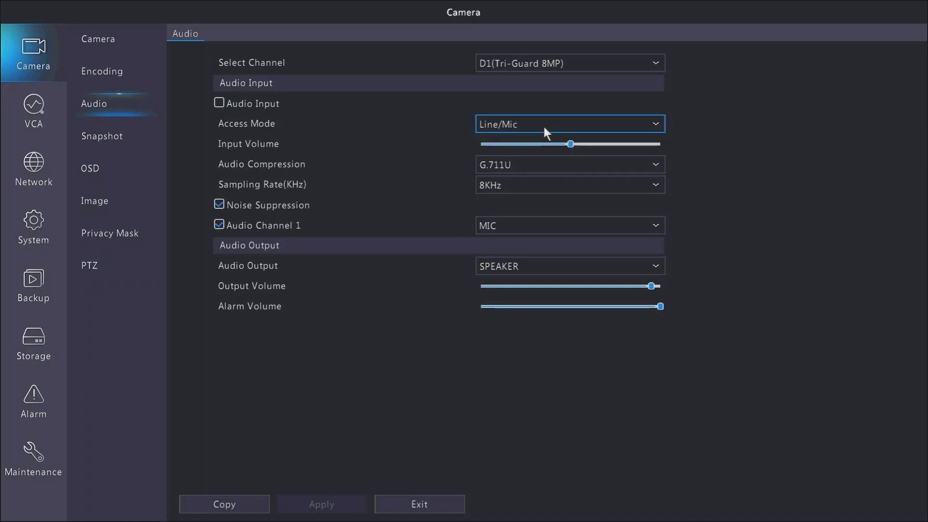
mouse_move(444, 200)
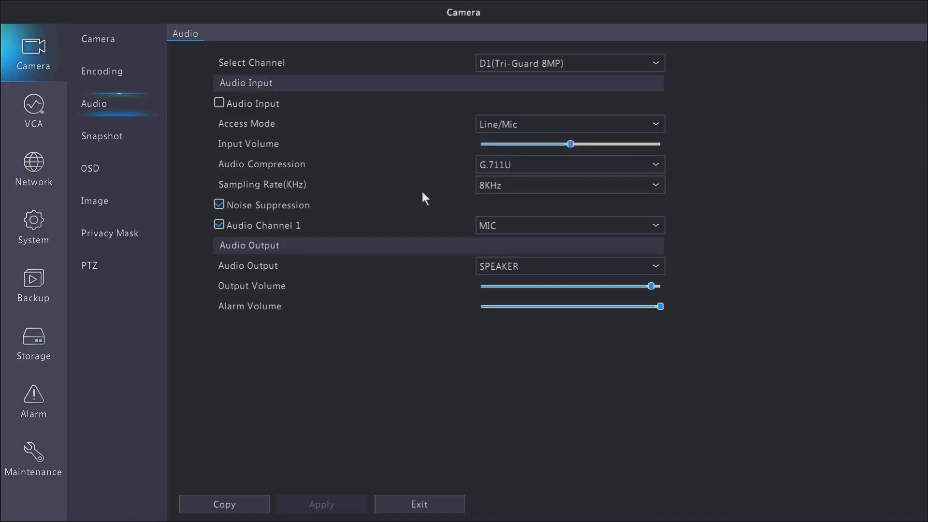
click(219, 104)
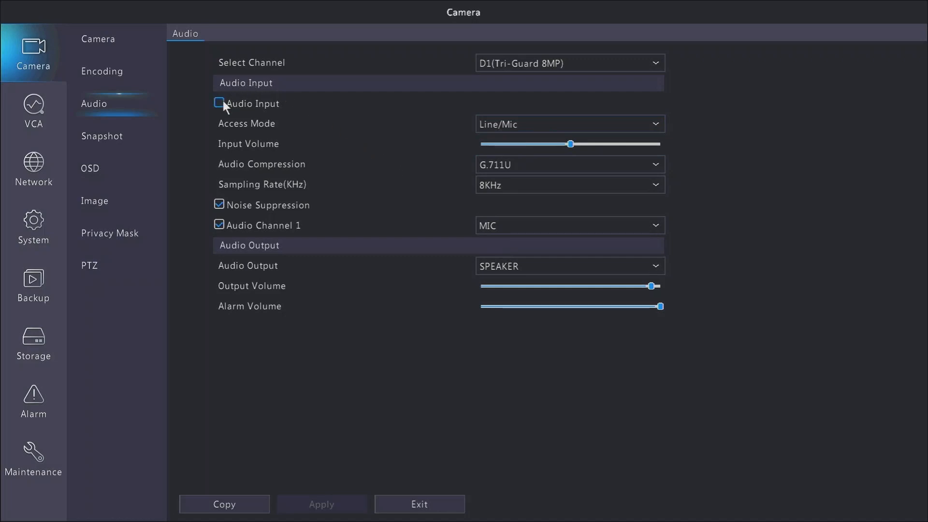
click(219, 104)
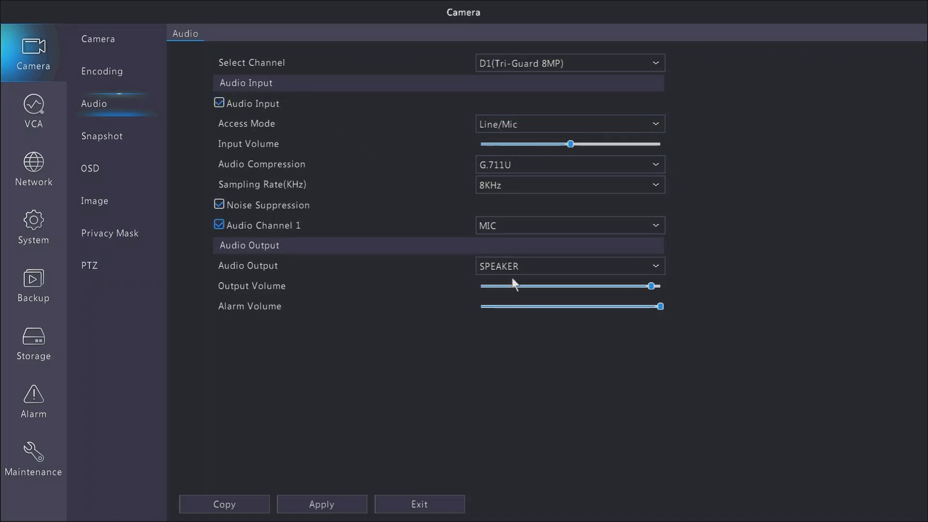
Step: Lower D1's output volume to about 30 and apply the audio settings
click(569, 265)
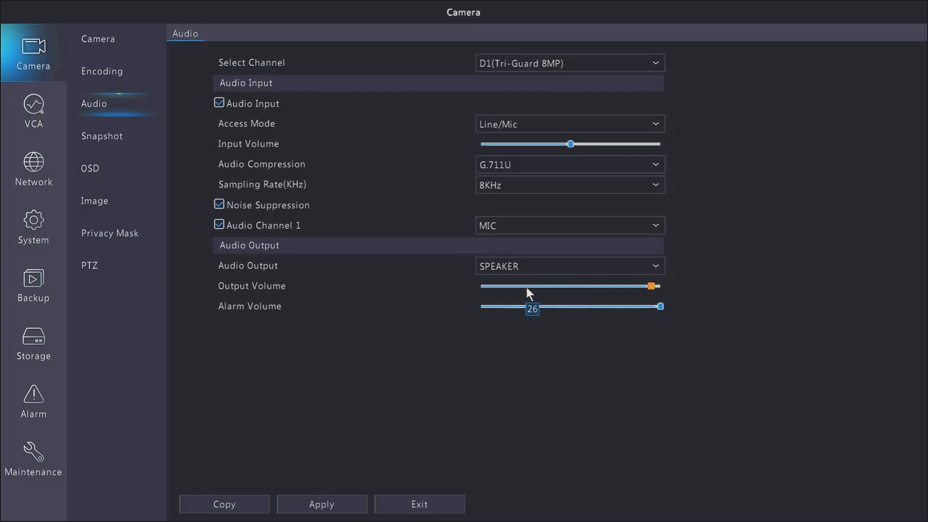
drag(536, 306, 540, 307)
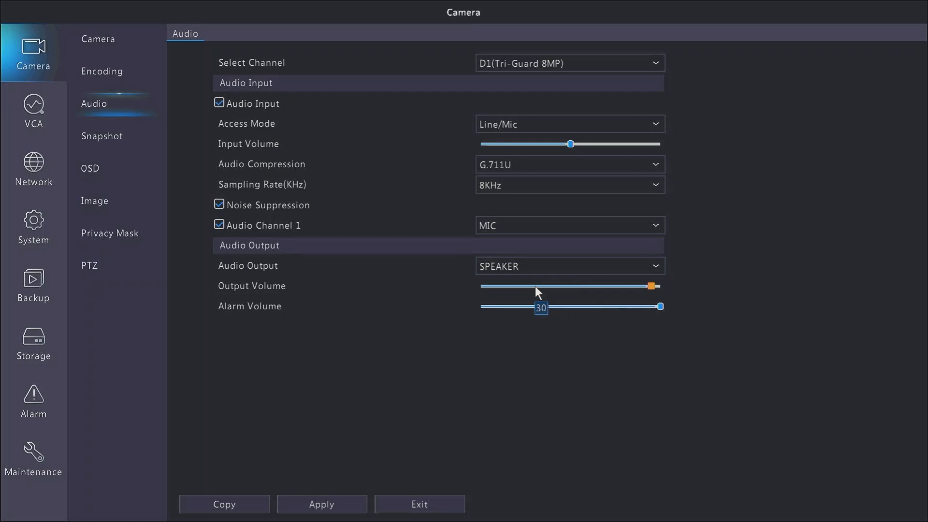
drag(650, 286, 536, 286)
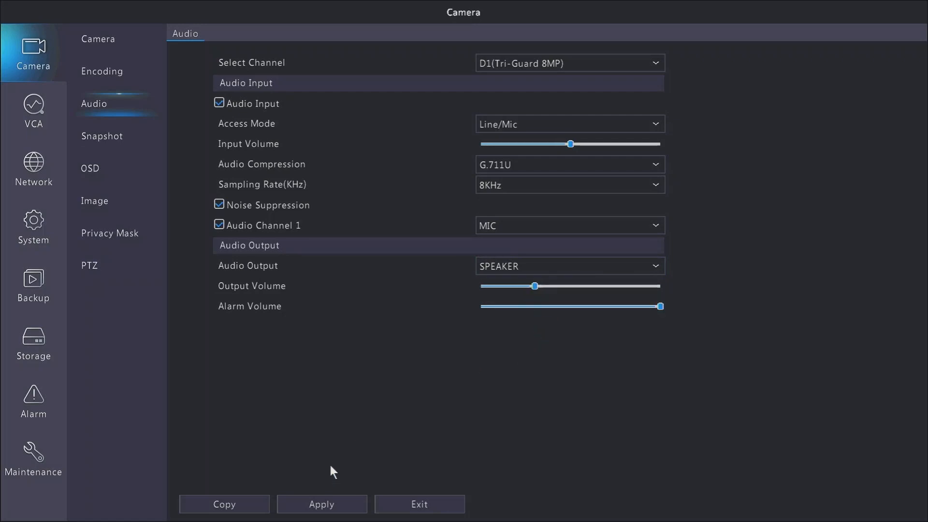
click(322, 503)
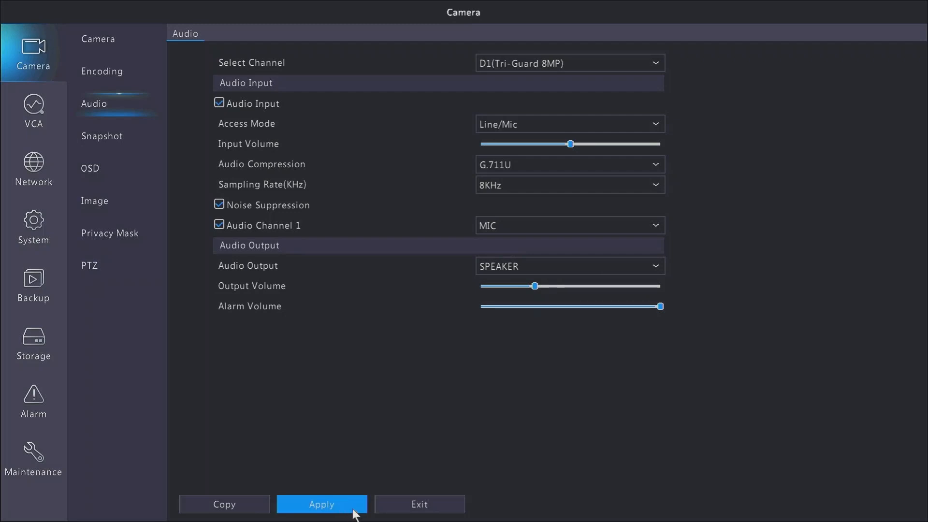
click(321, 504)
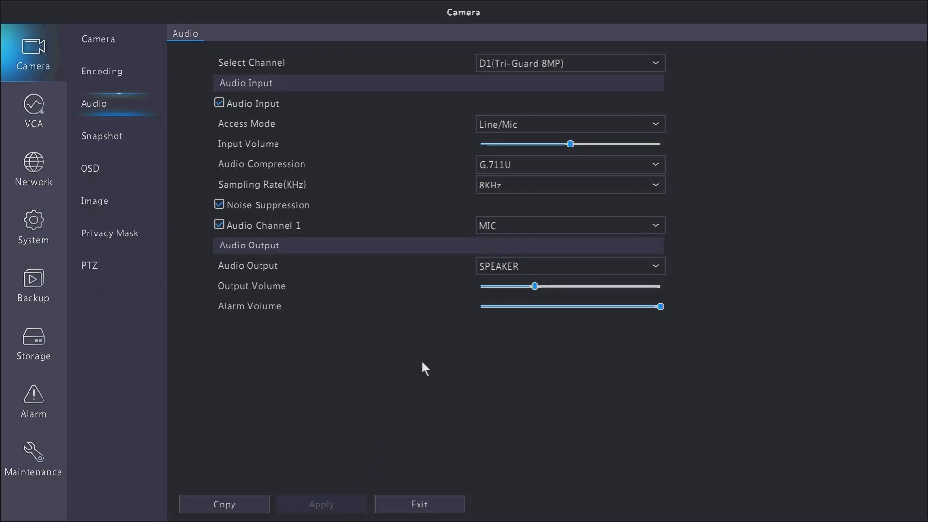
mouse_move(420, 442)
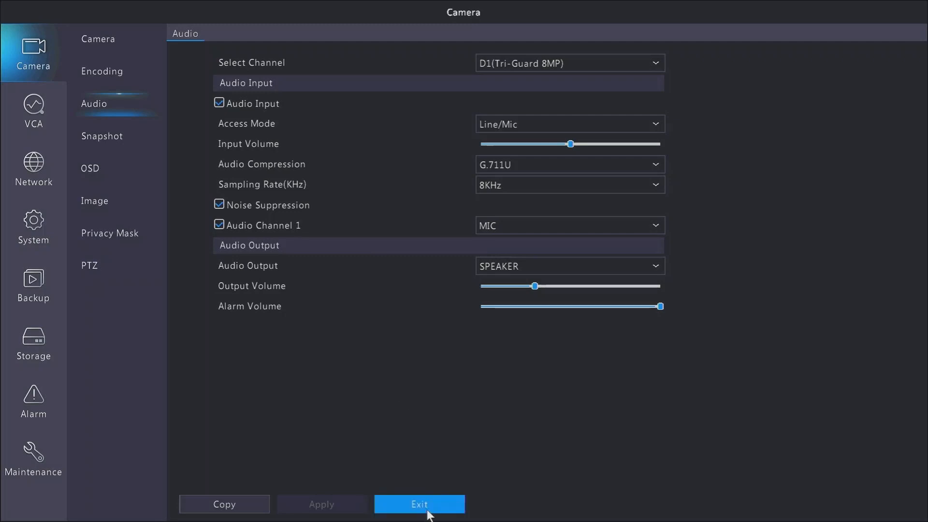
Step: Exit the Camera menu back to the 16-channel live view with D1 showing video
click(419, 505)
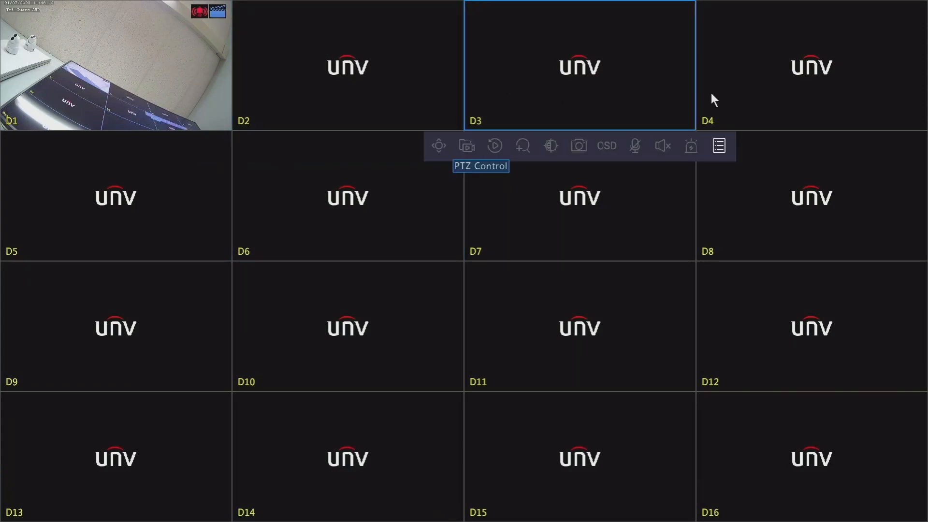
mouse_move(190, 81)
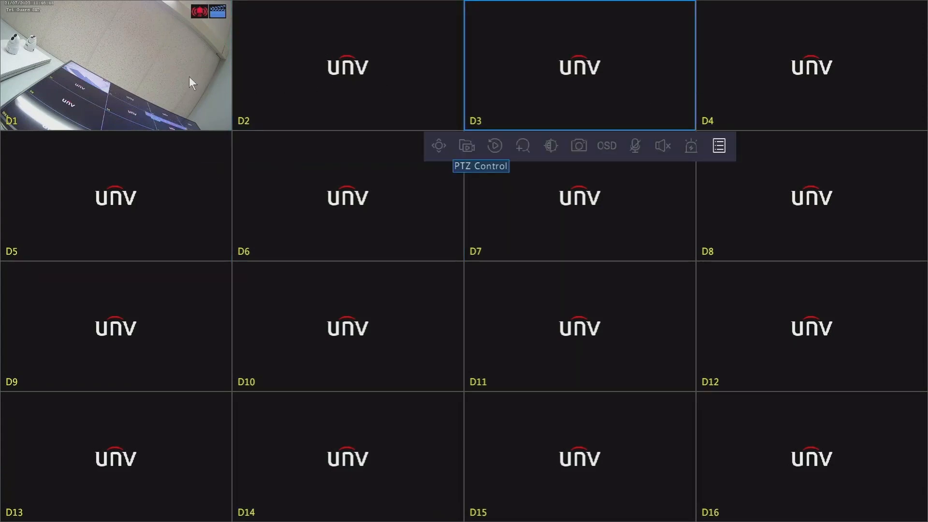